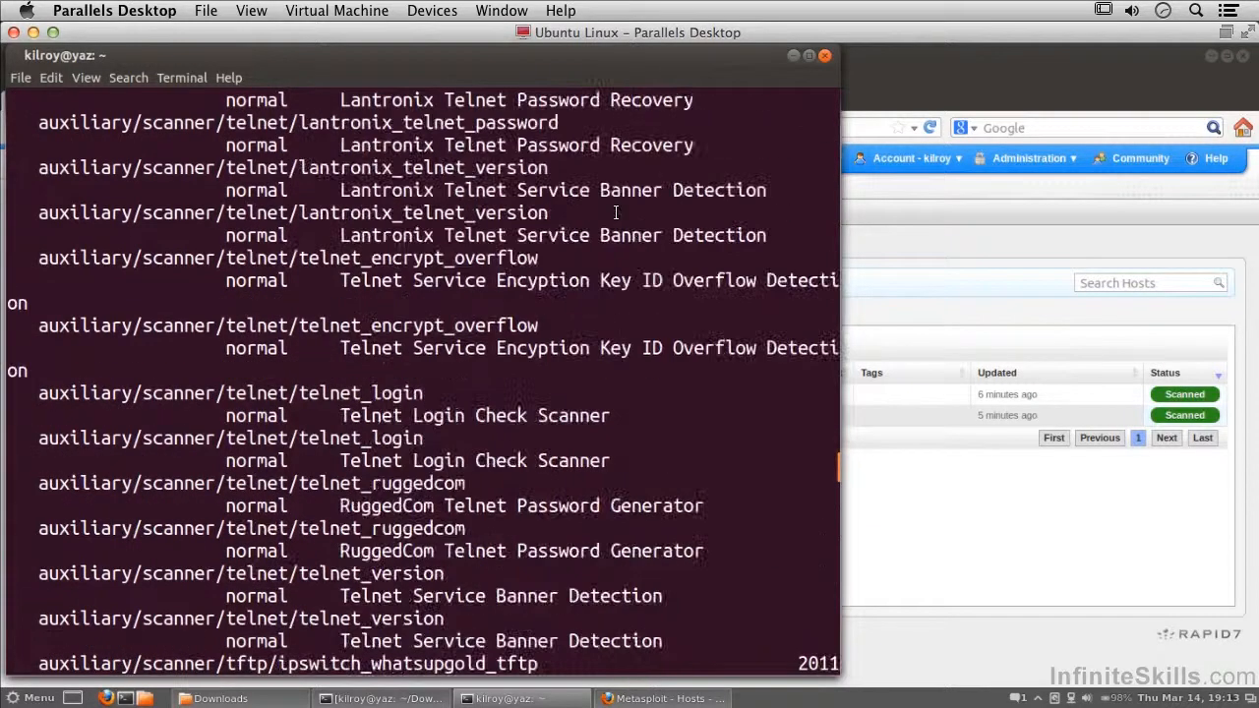
- Locate auxiliary/scanner/smb/smb_enumshares in the search results and select its path for copying
{"action": "scroll", "scroll_direction": "down", "scroll_amount": 3}
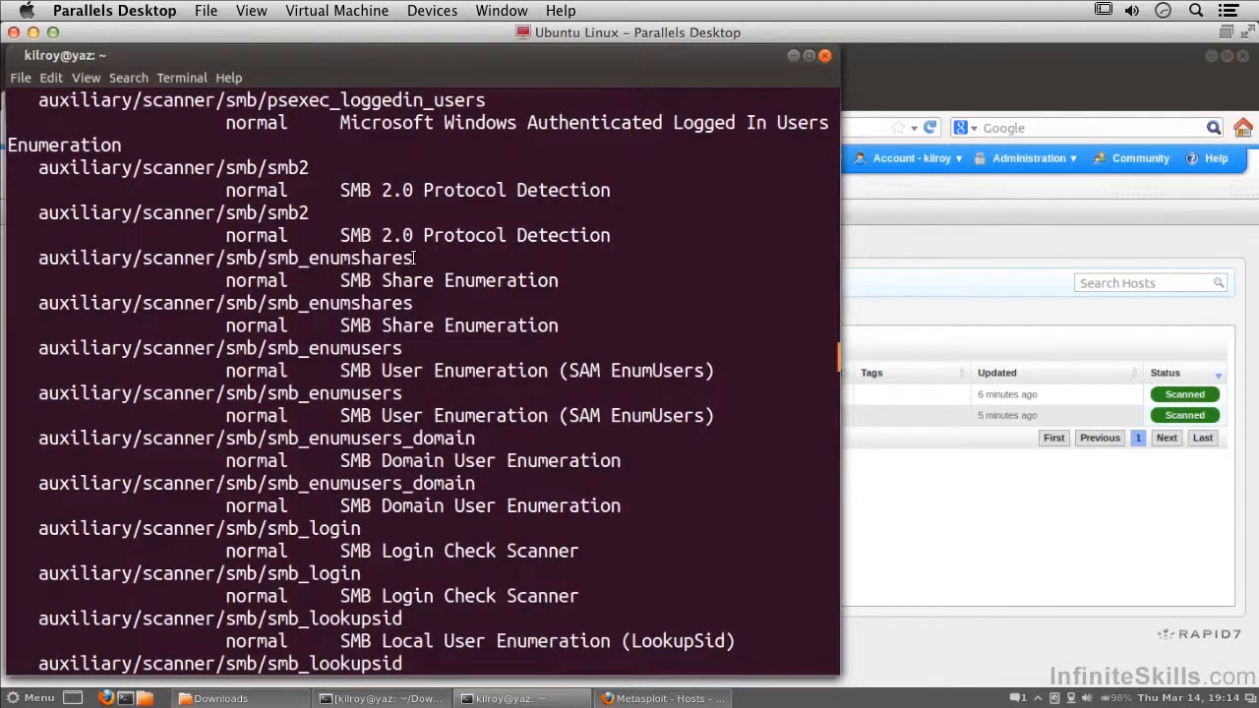
{"action": "double_click", "coordinate": [226, 258]}
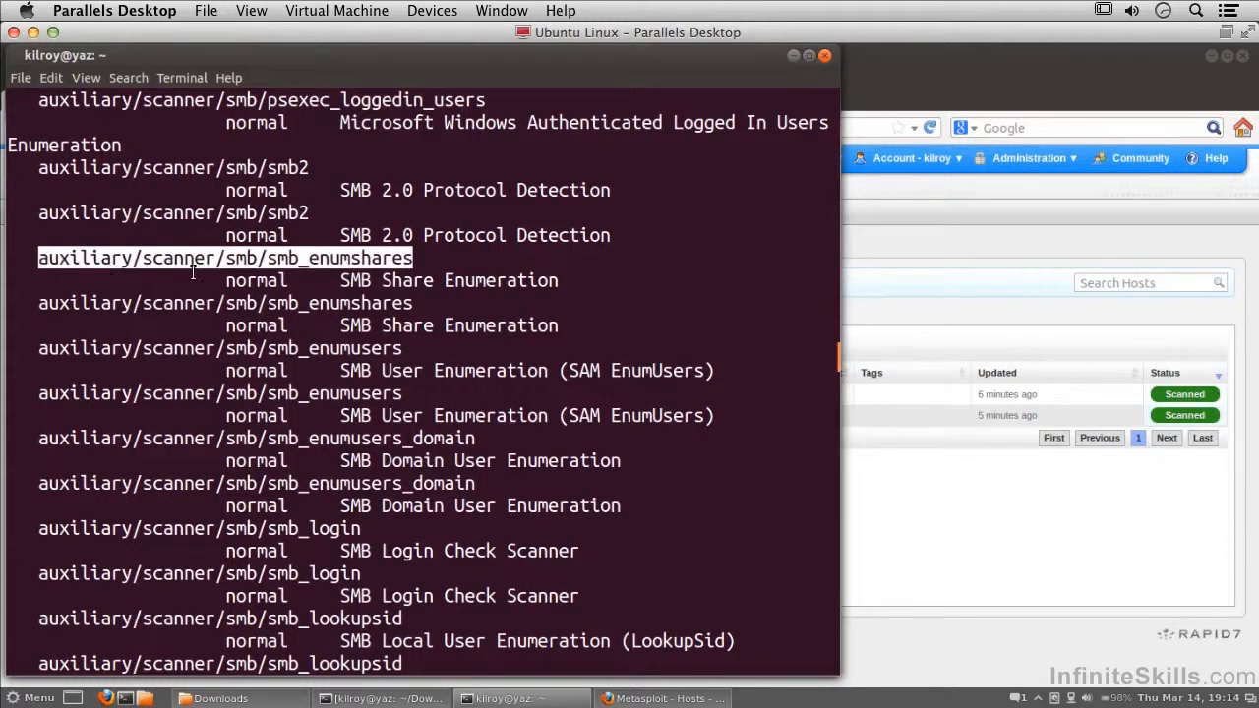
{"action": "mouse_move", "coordinate": [126, 122]}
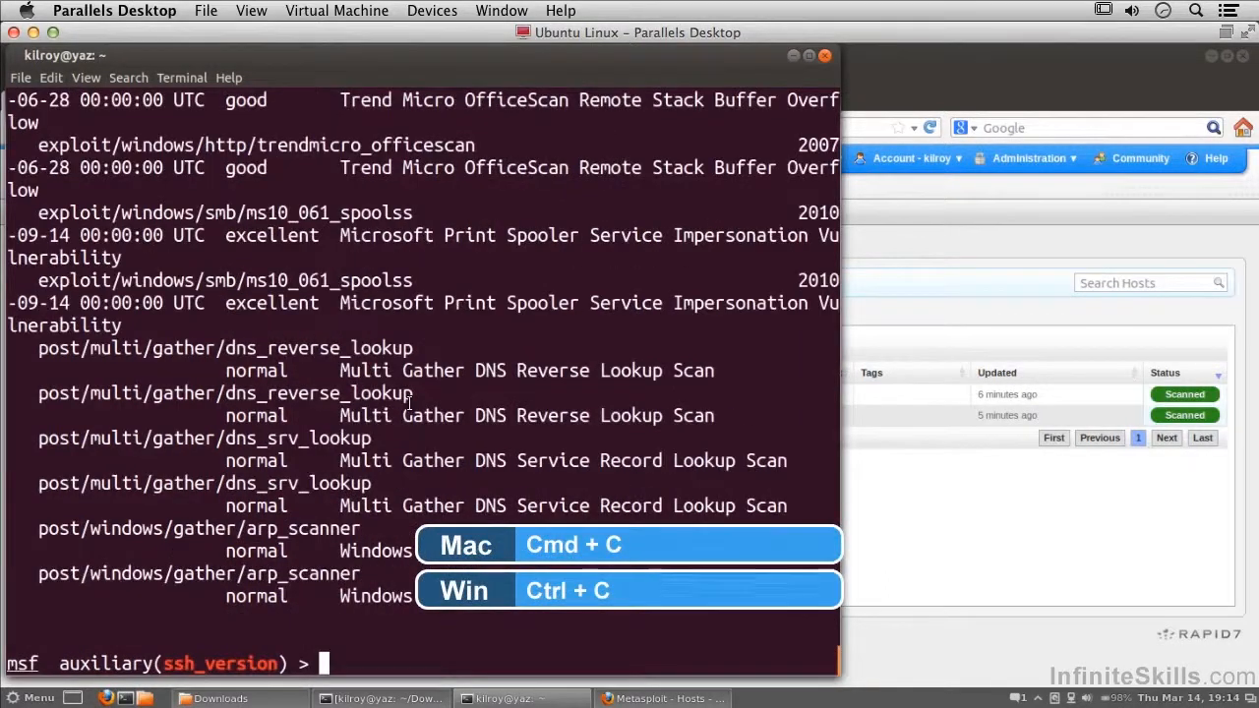
- Load the smb_enumshares scanner with 'use' and list its options via 'show options'
{"action": "type", "text": "use"}
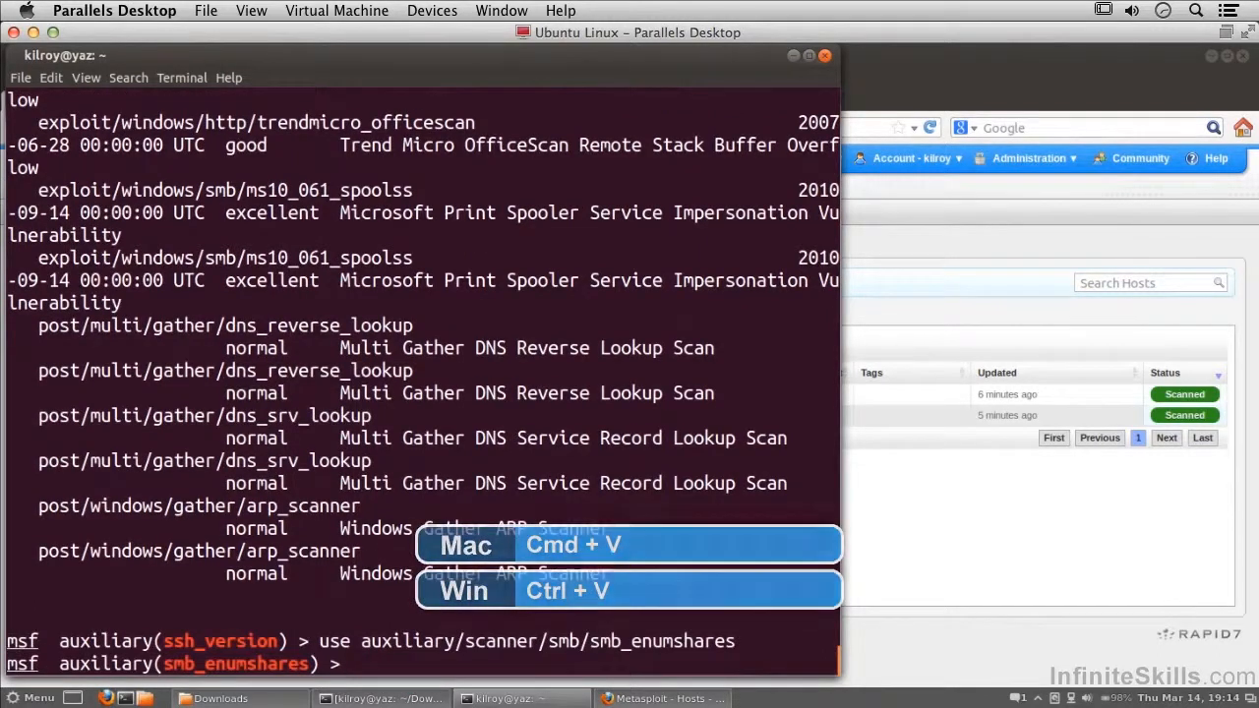
{"action": "type", "text": "show option"}
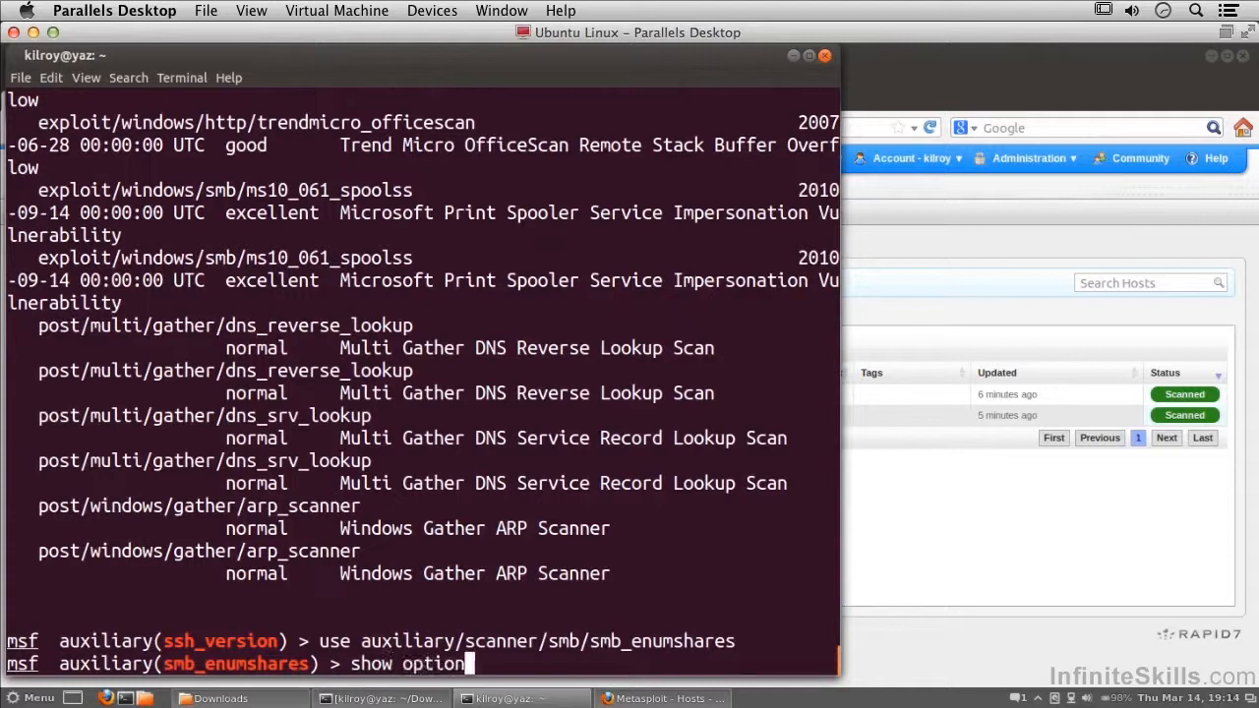
{"action": "key", "text": "Return"}
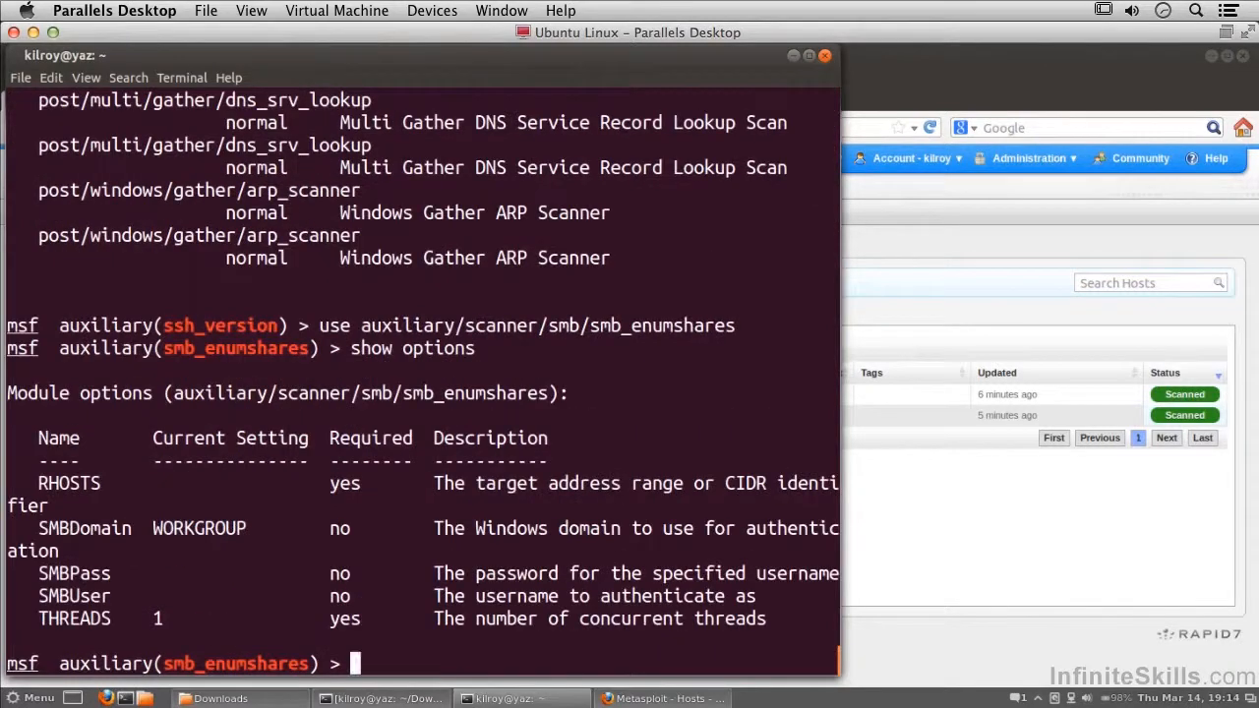
- Set RHOSTS to 172.30.42.0/24 and start the scan with 'run'
{"action": "type", "text": "set R"}
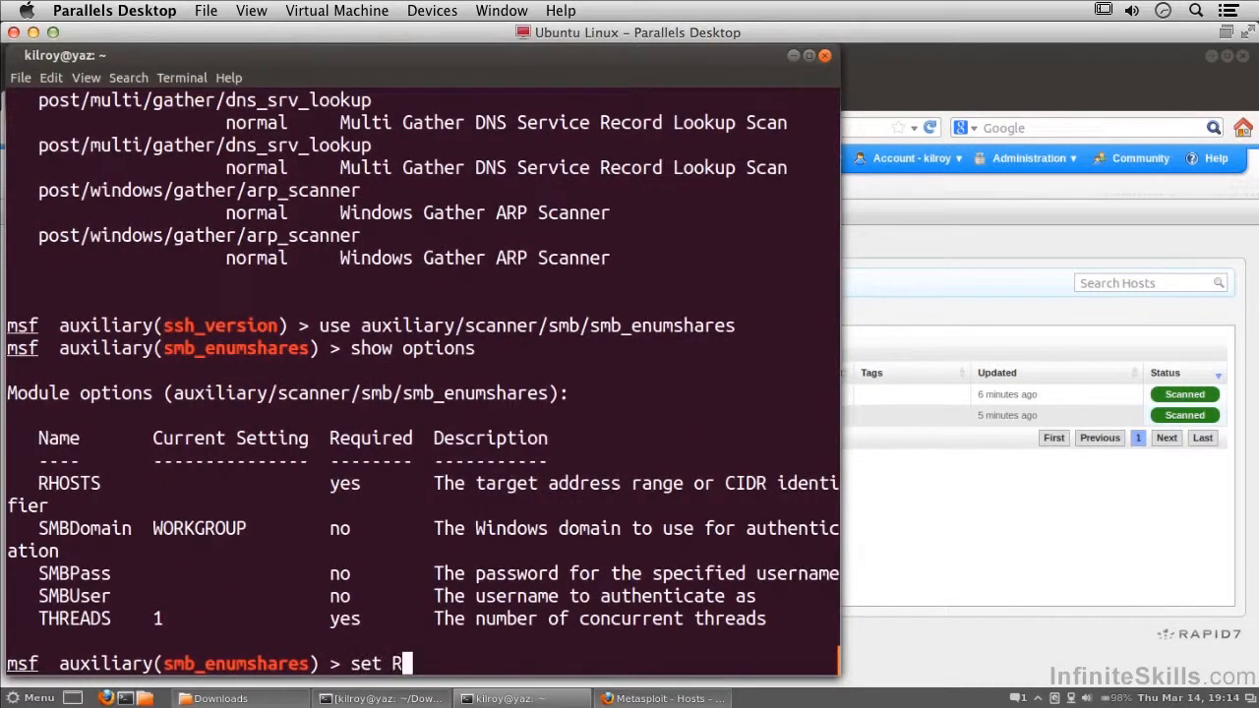
{"action": "type", "text": "HOSTS"}
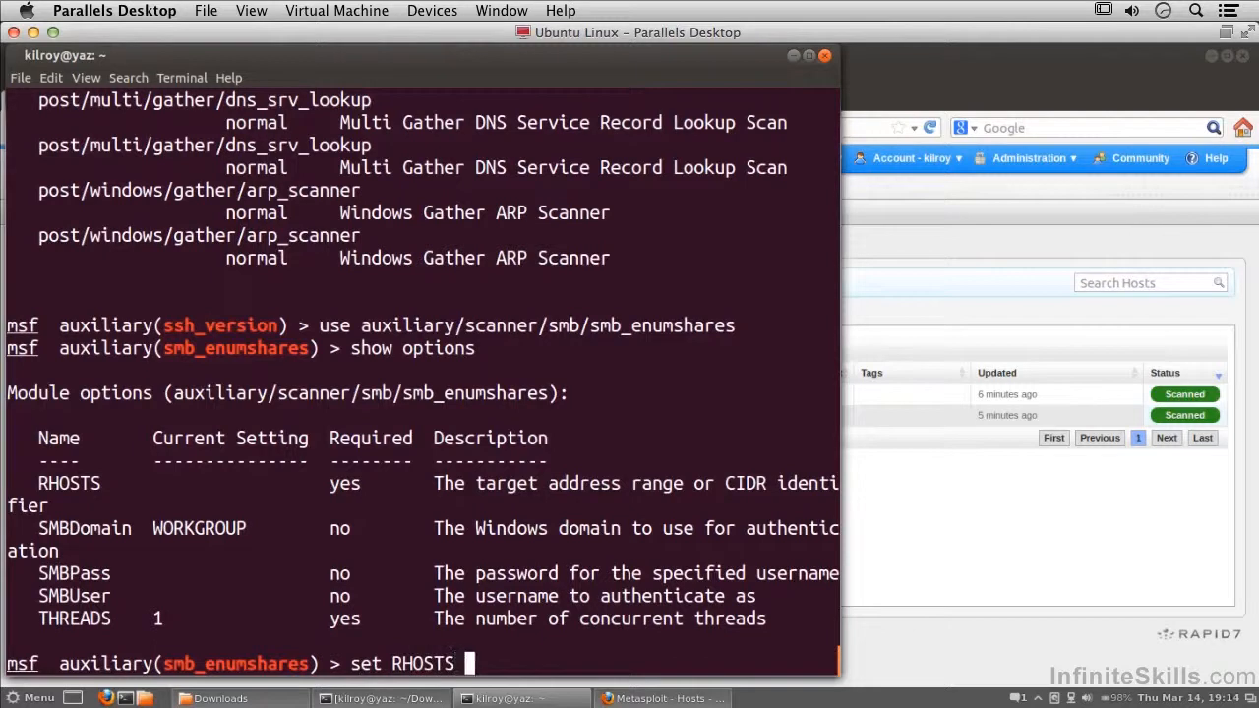
{"action": "type", "text": "172.30."}
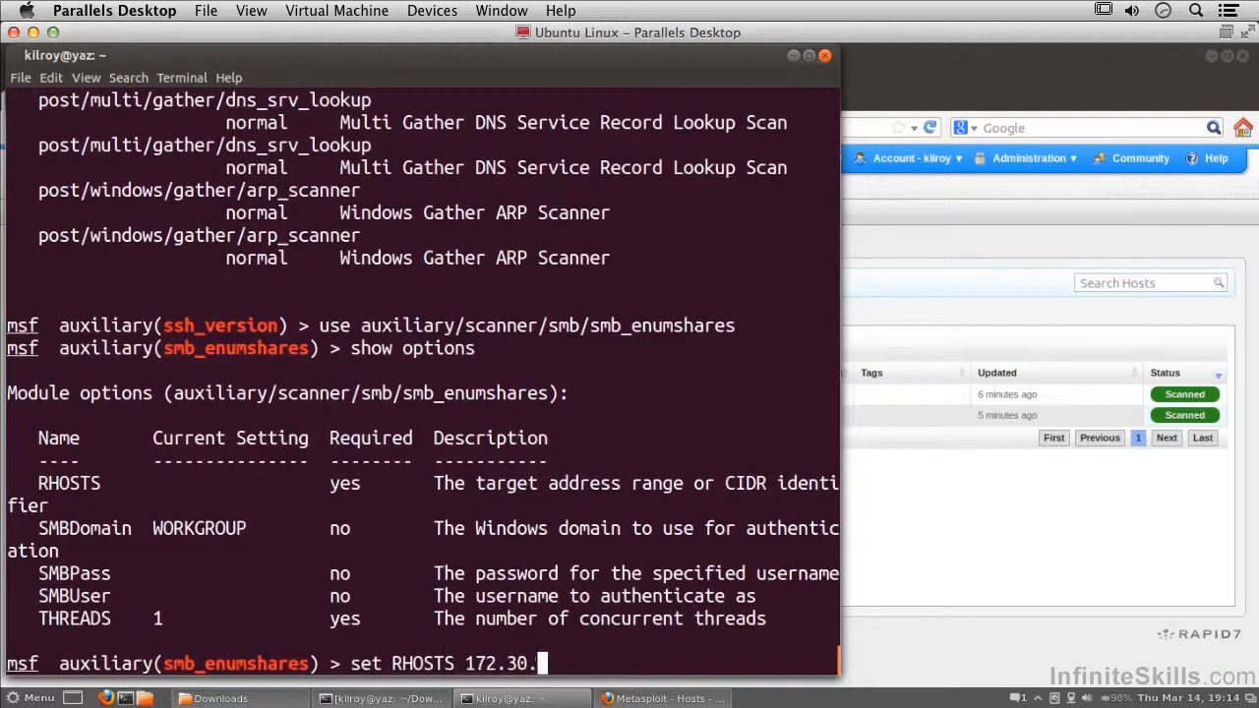
{"action": "type", "text": "42.0"}
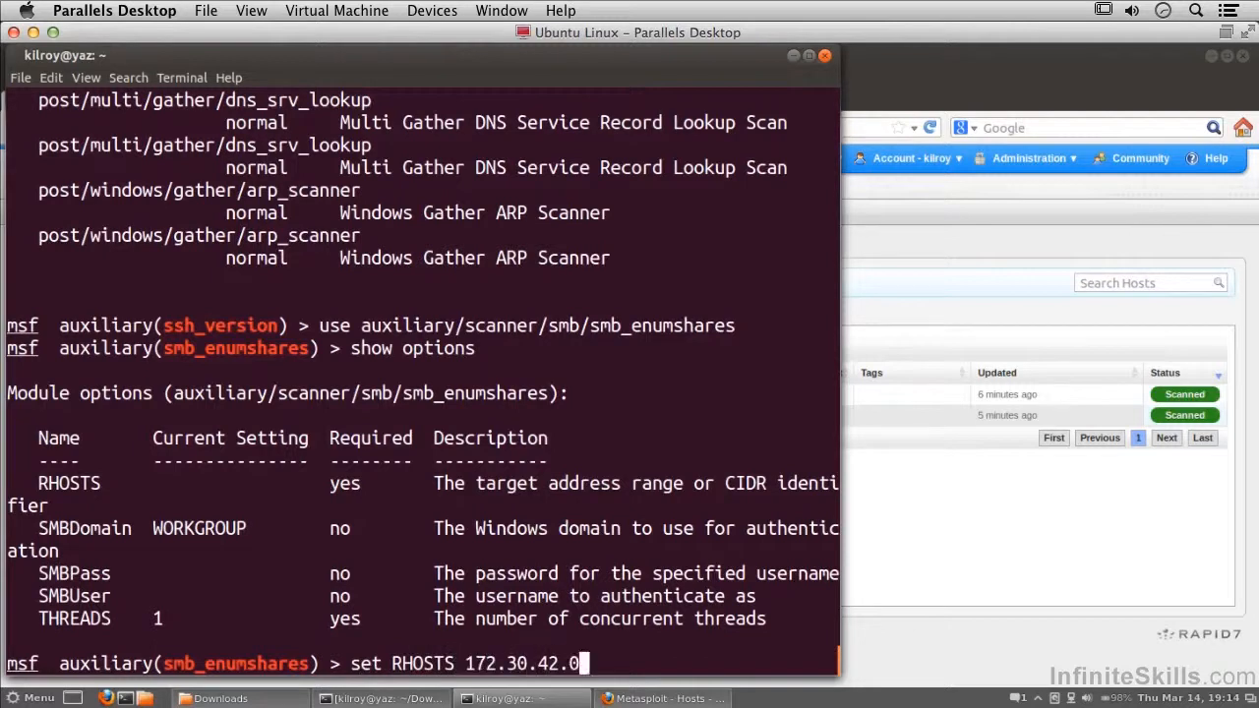
{"action": "type", "text": "/24"}
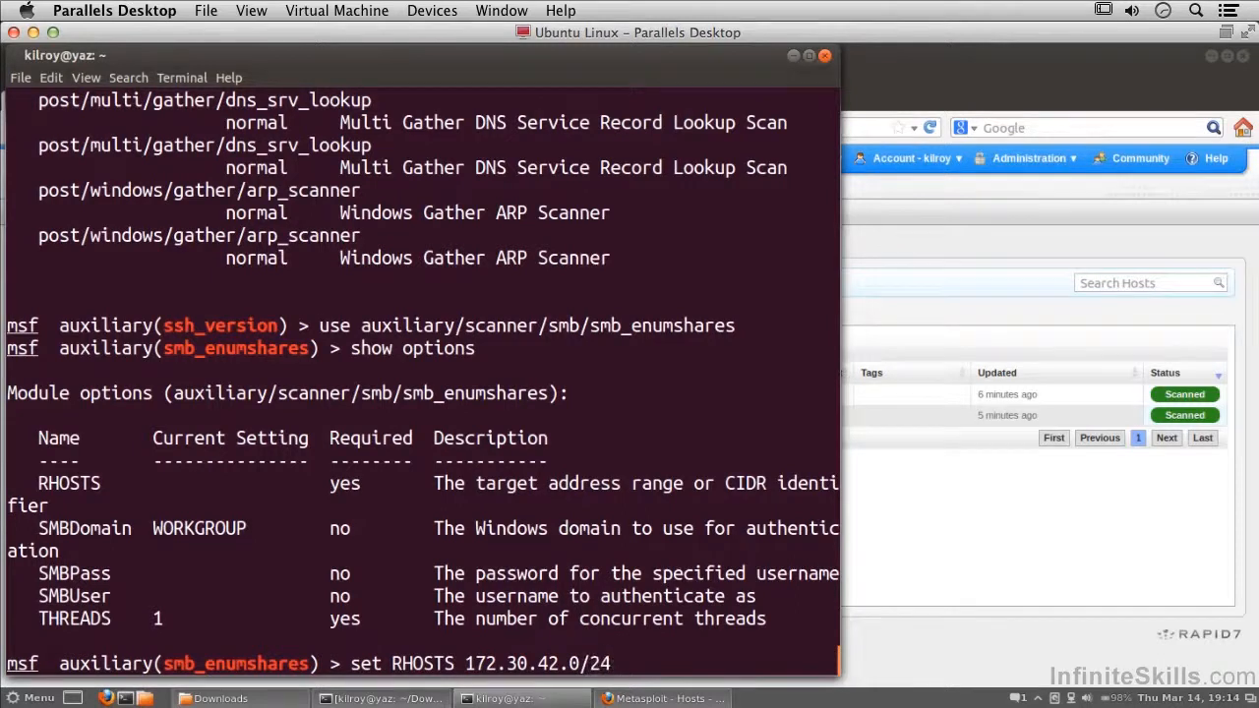
{"action": "type", "text": "run"}
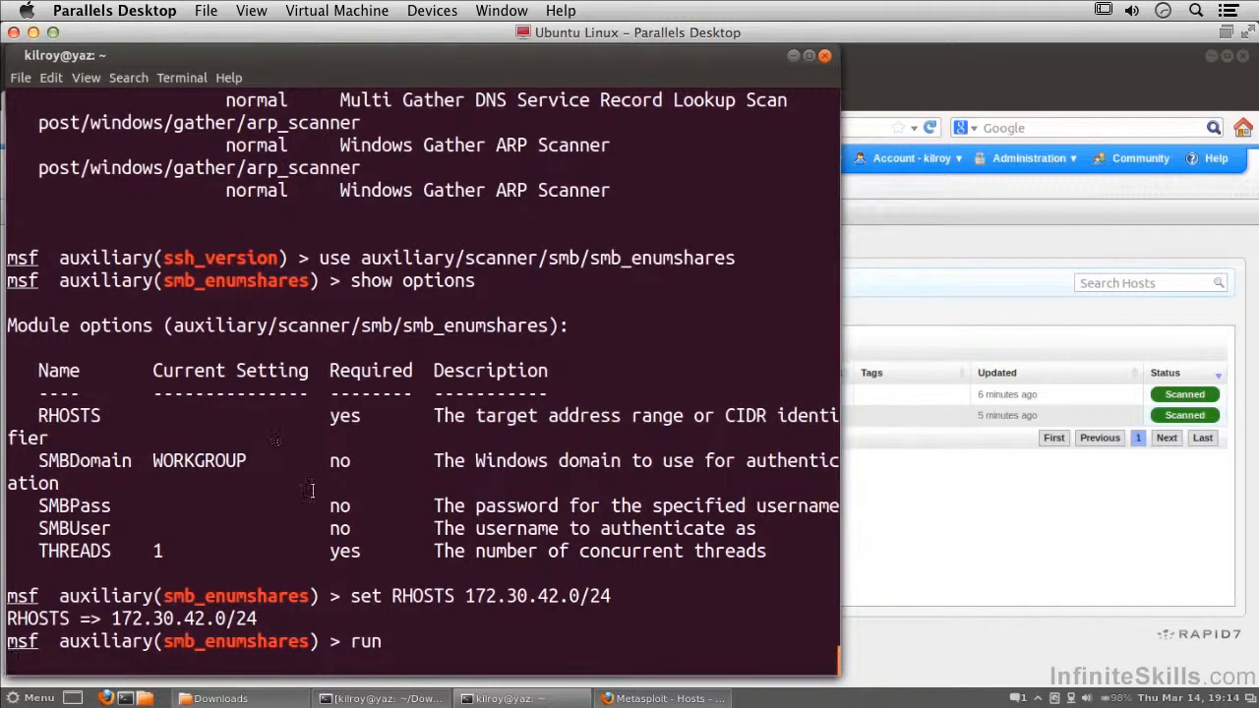
{"action": "mouse_move", "coordinate": [271, 514]}
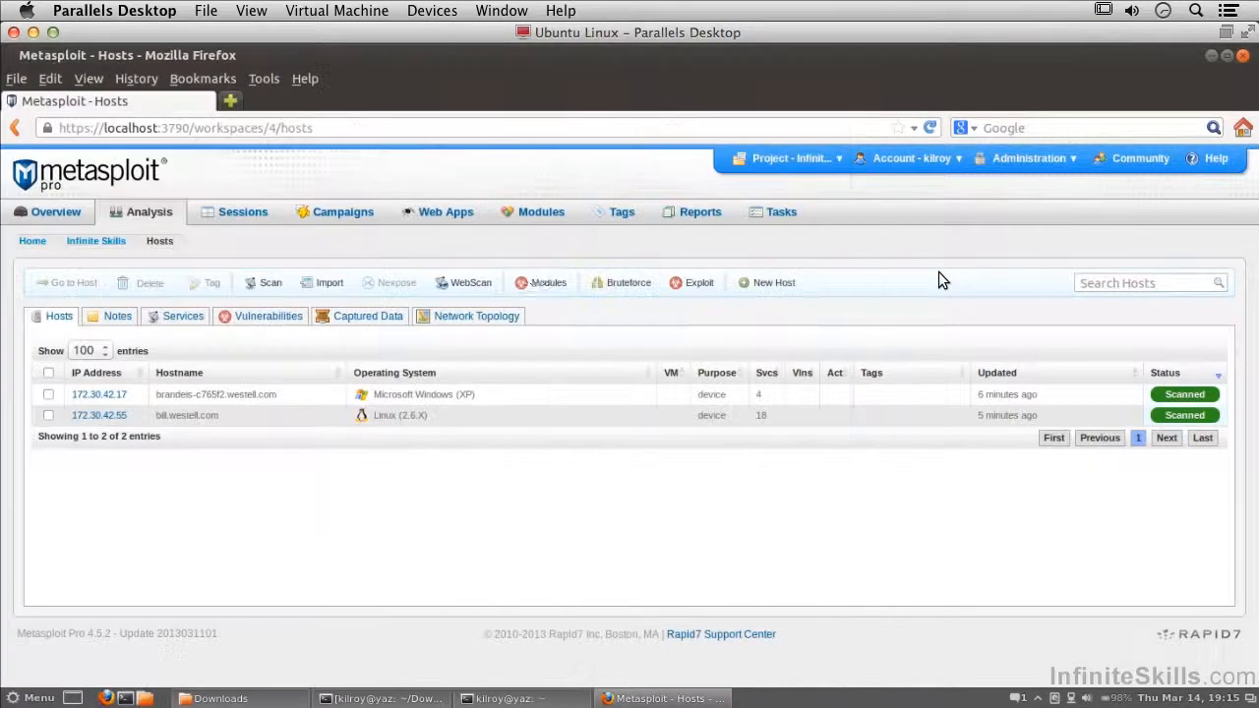
- Refresh the Hosts page to show four hosts, view the Services list, then return to the msfconsole terminal
{"action": "left_click", "coordinate": [150, 213]}
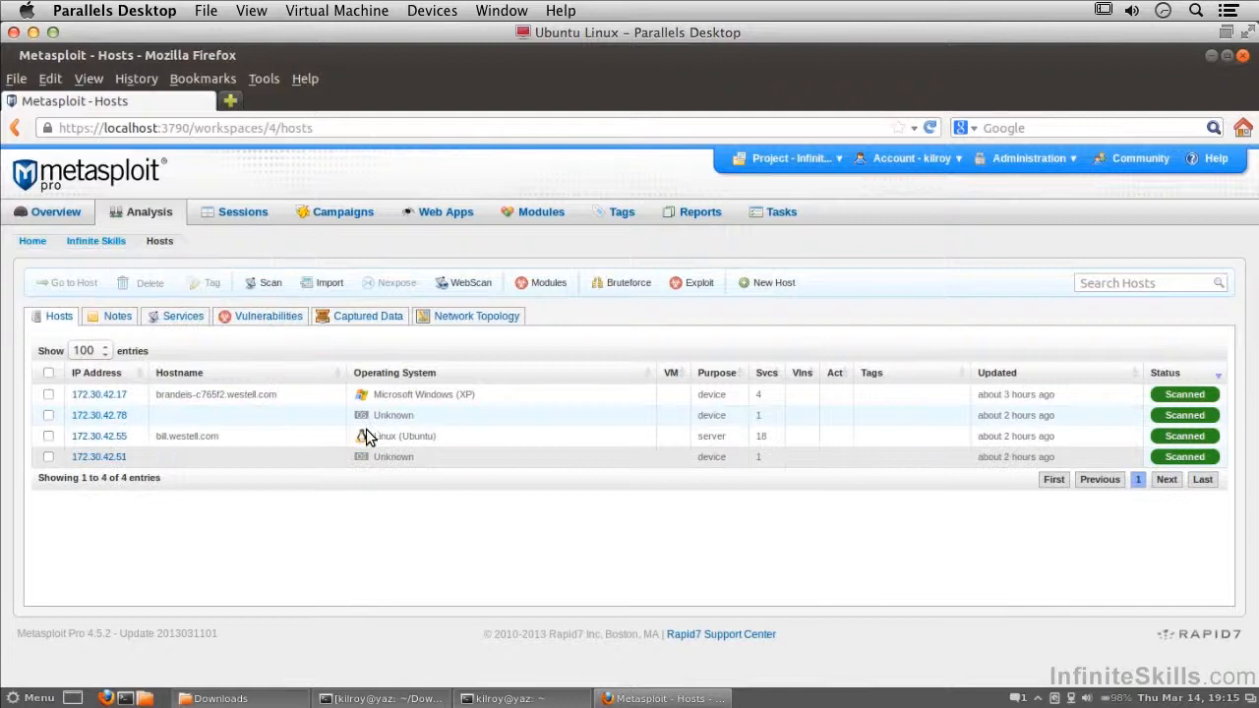
{"action": "mouse_move", "coordinate": [329, 482]}
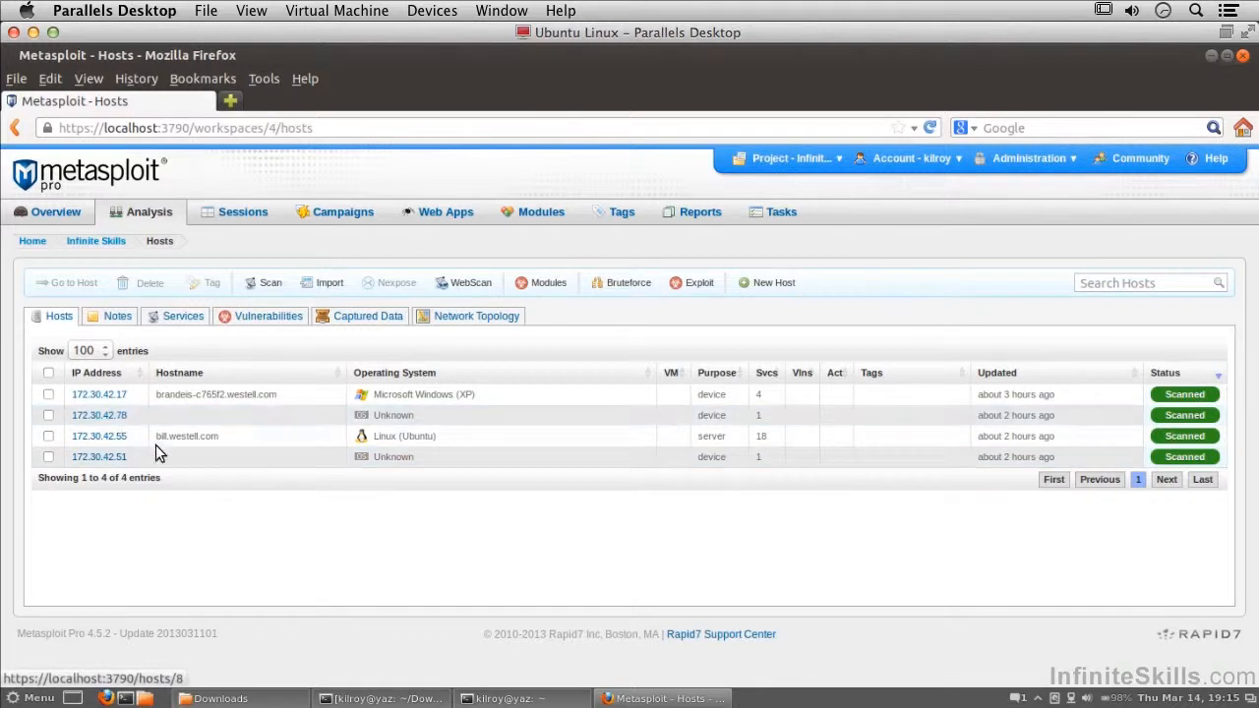
{"action": "mouse_move", "coordinate": [118, 461]}
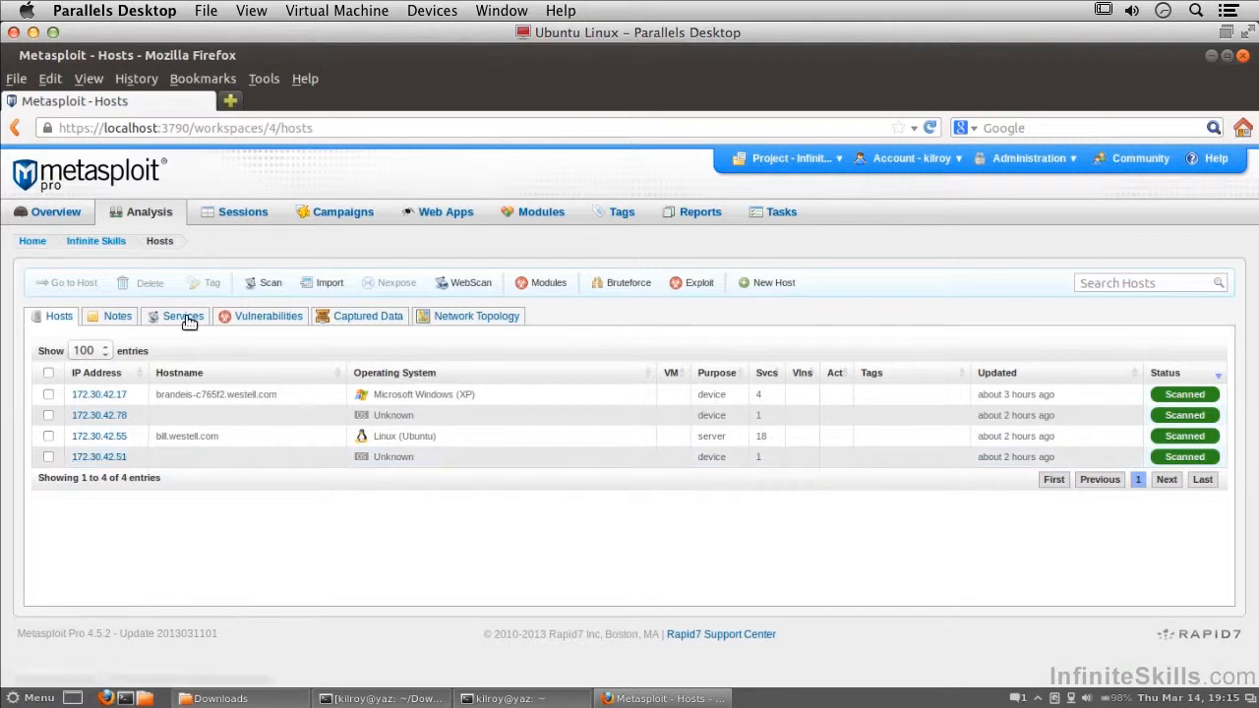
{"action": "left_click", "coordinate": [181, 315]}
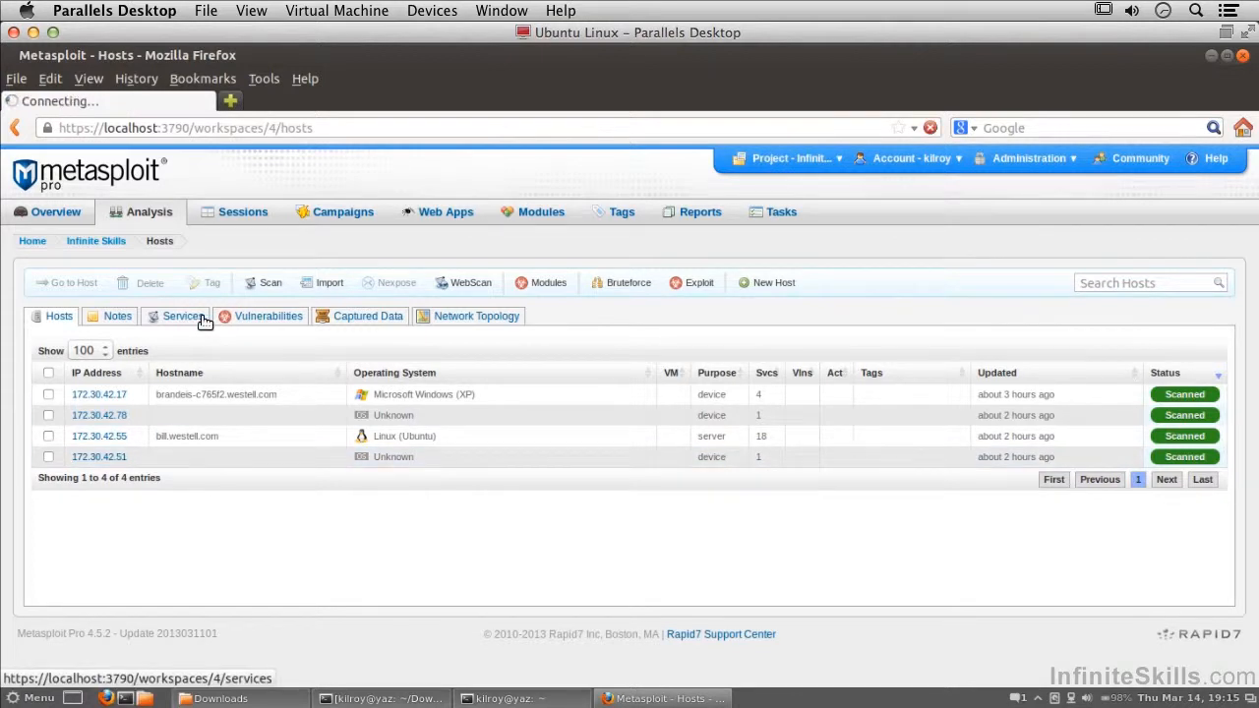
{"action": "left_click", "coordinate": [181, 315]}
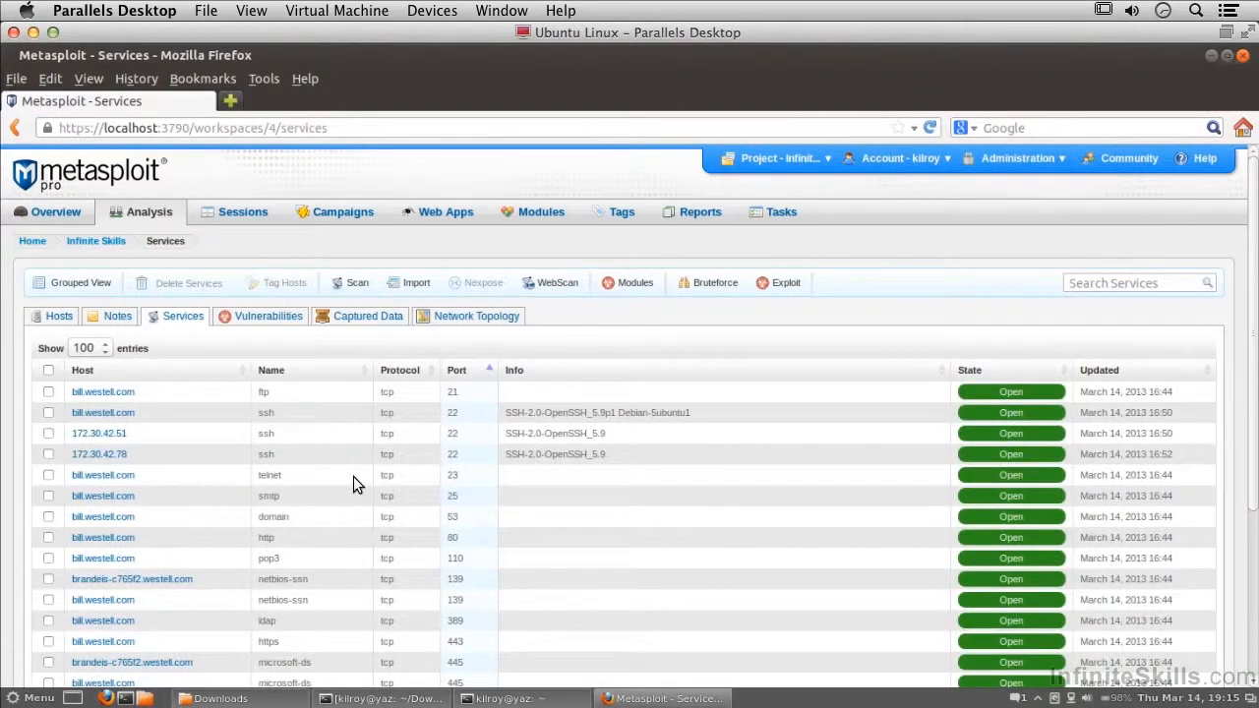
{"action": "mouse_move", "coordinate": [319, 452]}
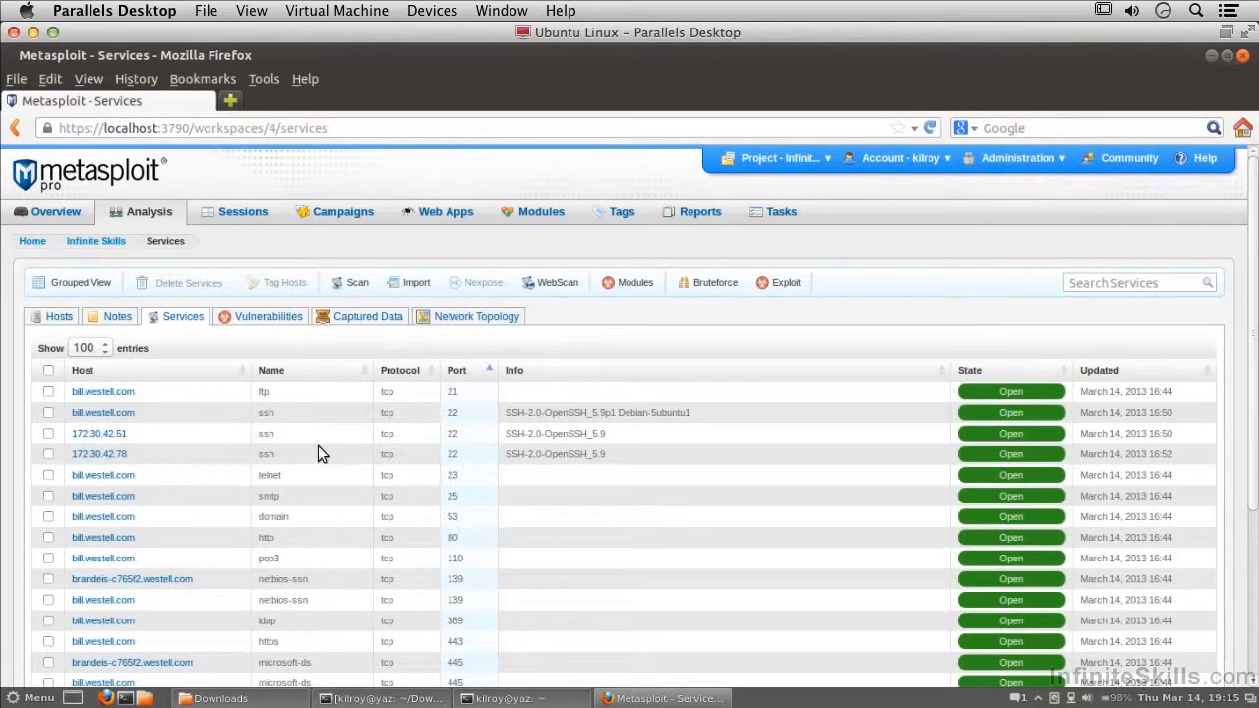
{"action": "mouse_move", "coordinate": [228, 447]}
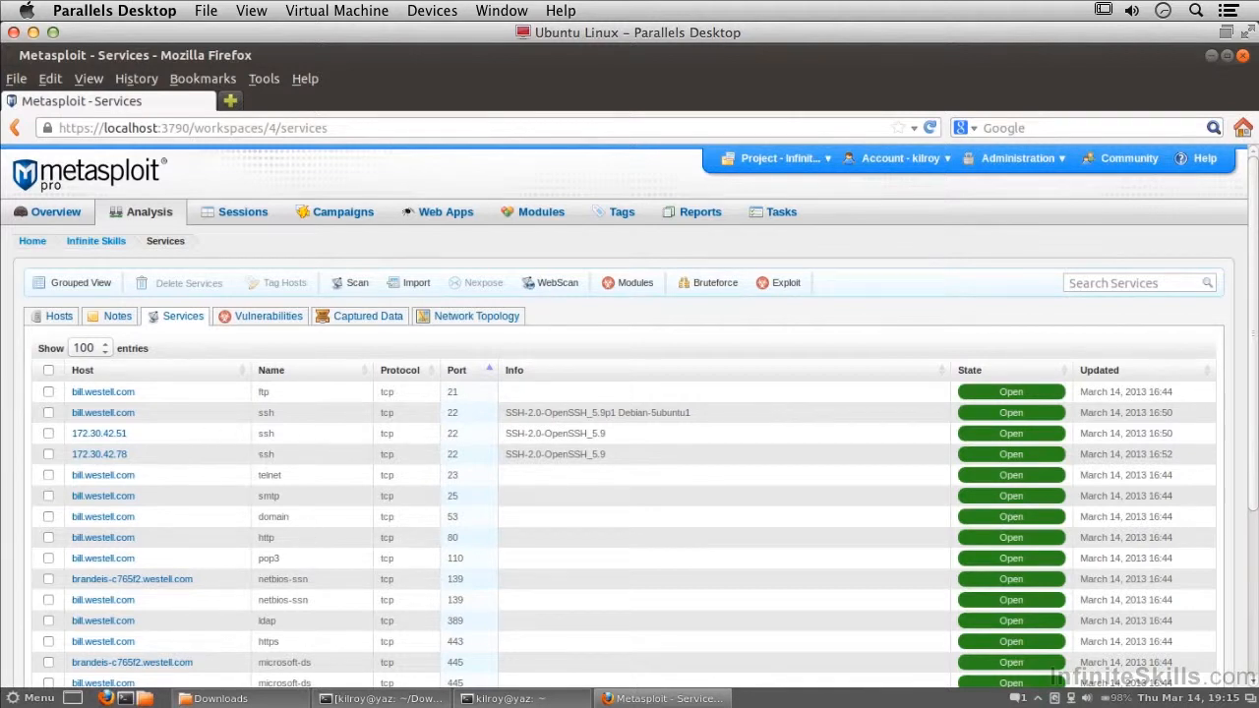
{"action": "left_click", "coordinate": [500, 699]}
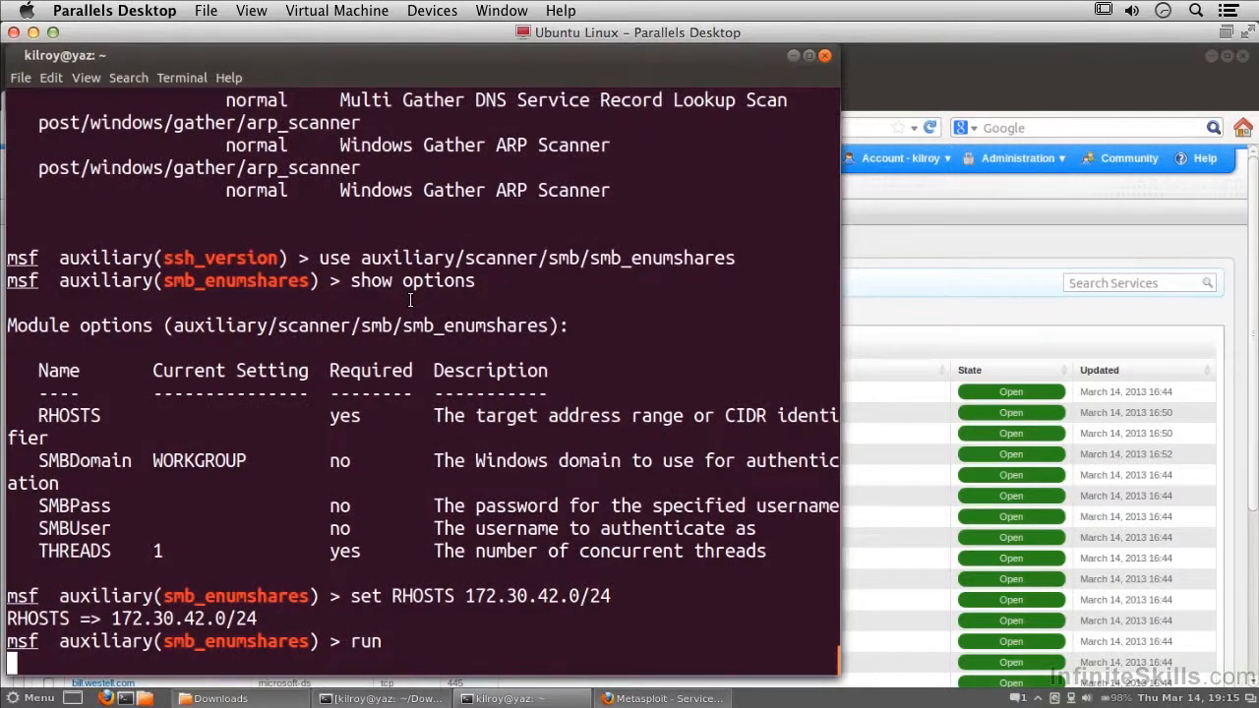
- Scroll through the smb_enumshares scan output listing shares found on 172.30.42.139 and other hosts
{"action": "scroll", "scroll_direction": "down", "scroll_amount": 3}
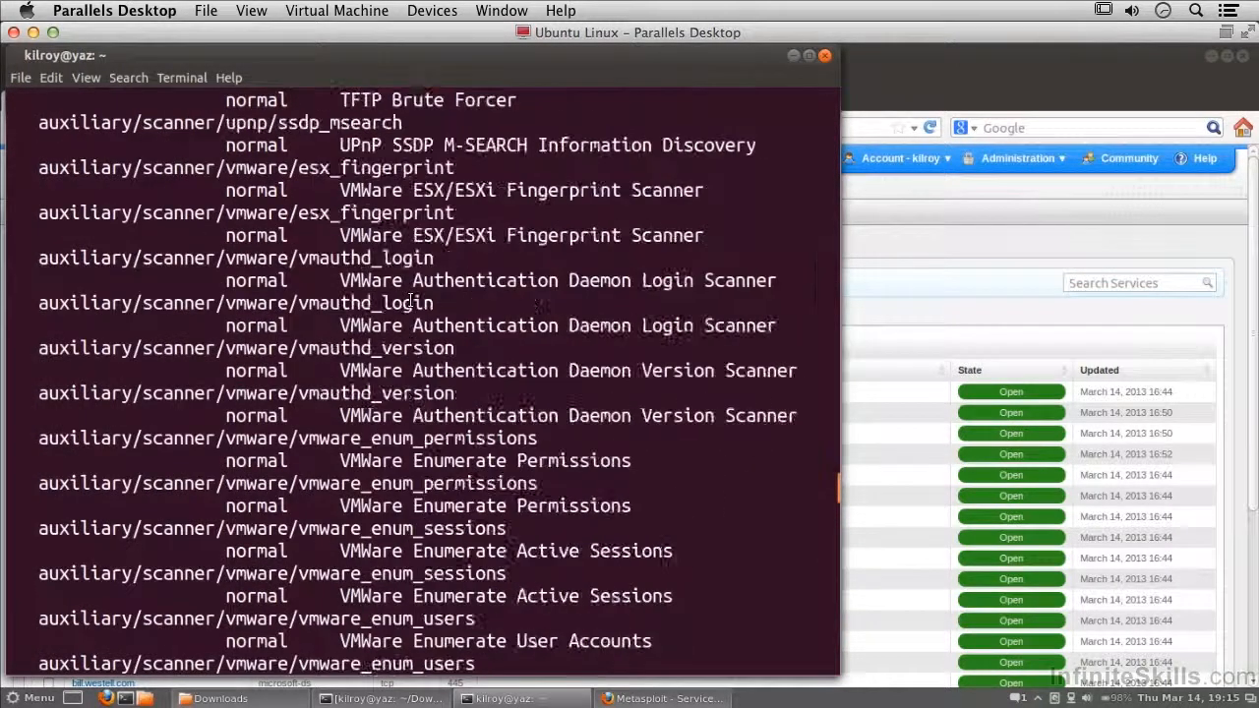
{"action": "scroll", "scroll_direction": "down", "scroll_amount": 3}
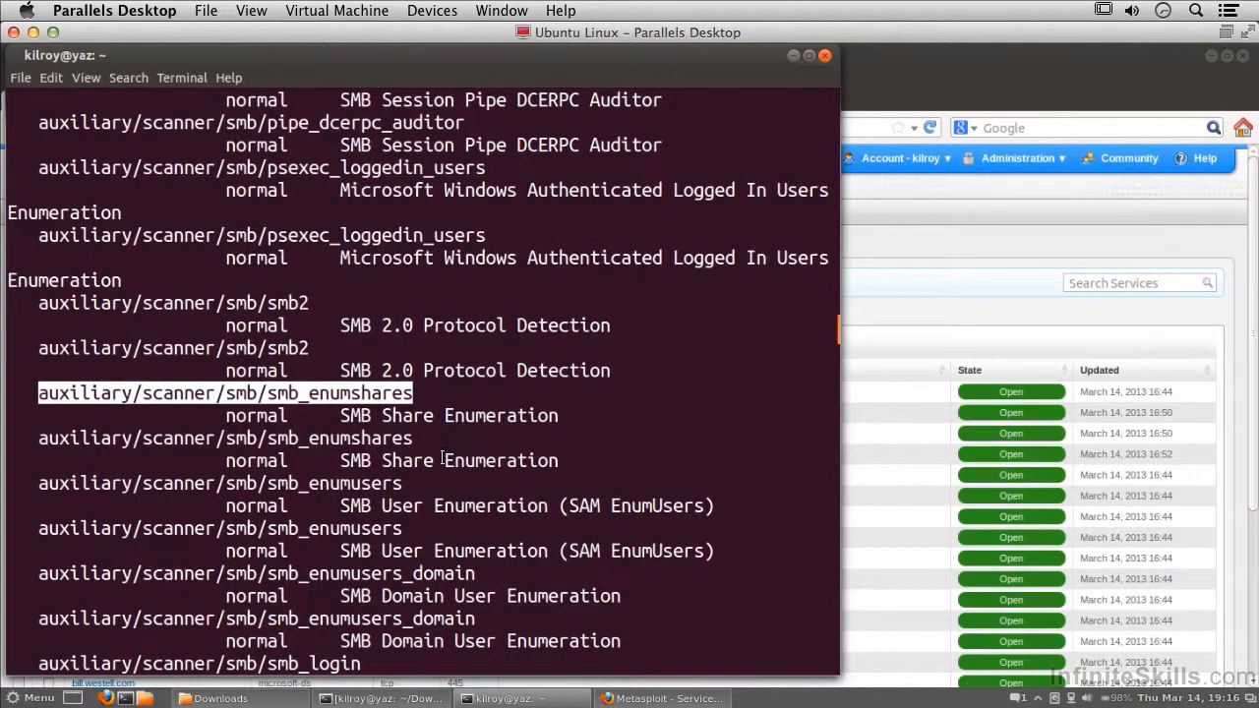
{"action": "mouse_move", "coordinate": [417, 505]}
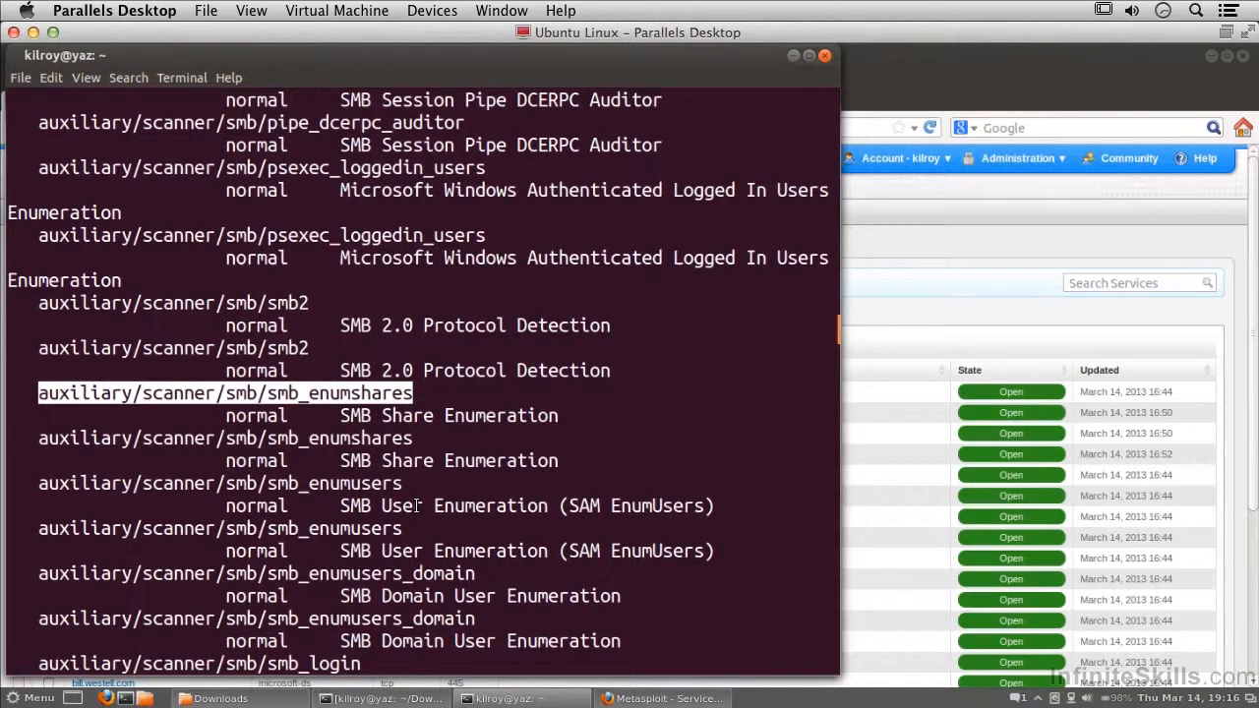
{"action": "scroll", "scroll_direction": "down", "scroll_amount": 3}
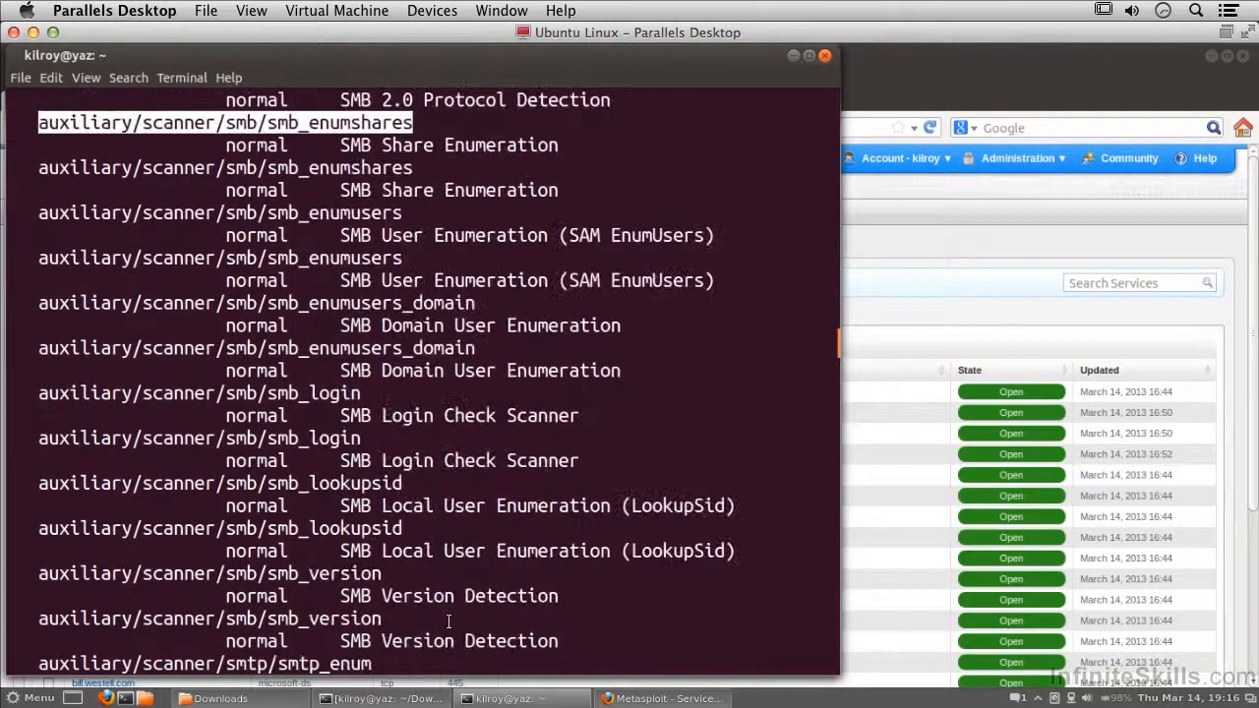
{"action": "mouse_move", "coordinate": [419, 333]}
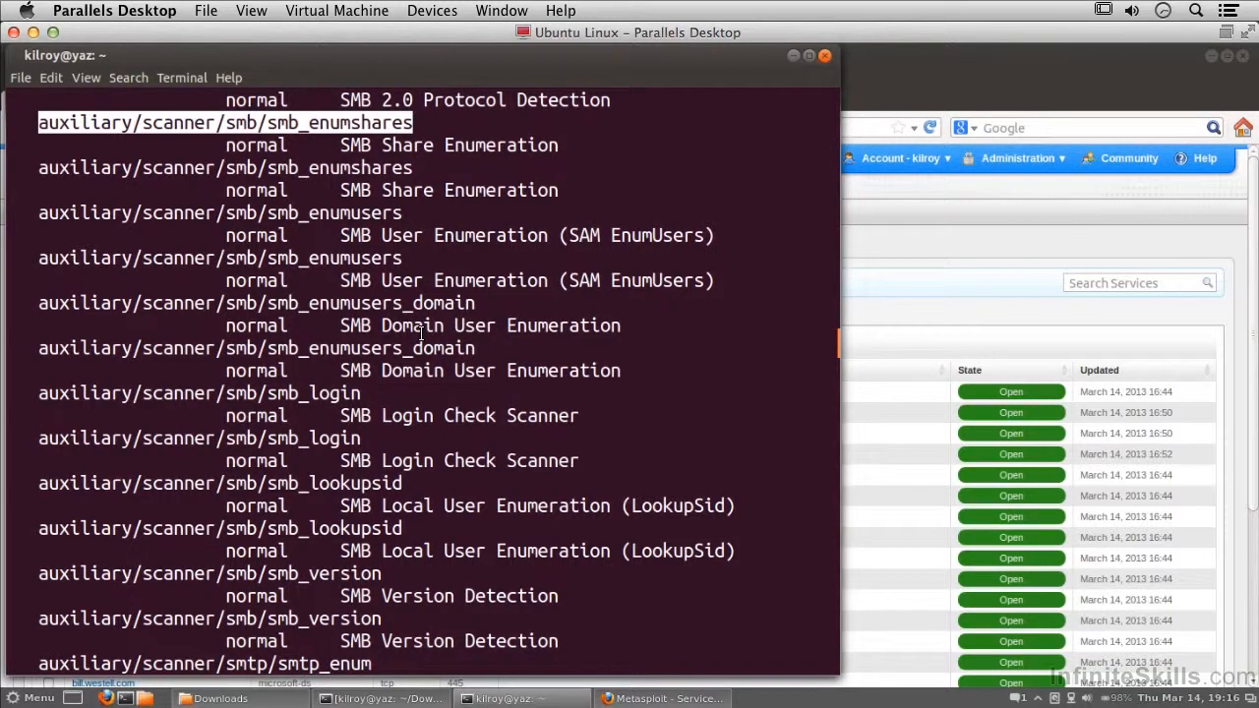
{"action": "mouse_move", "coordinate": [421, 415]}
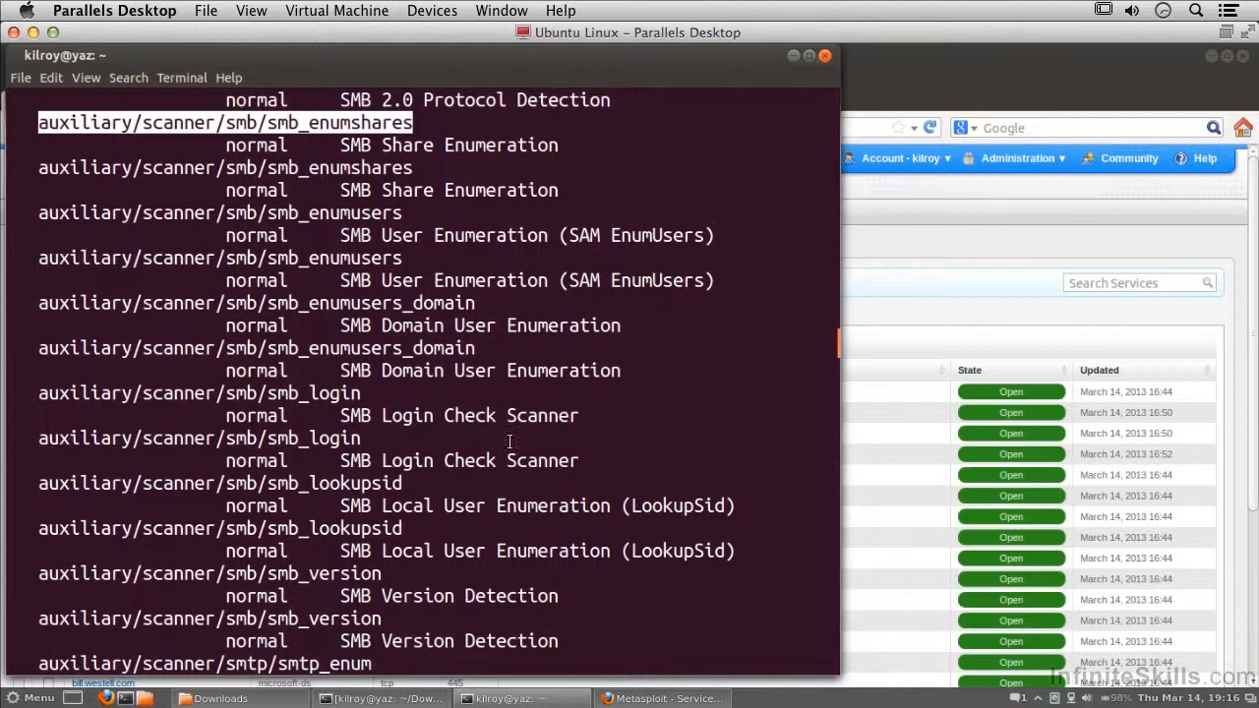
{"action": "mouse_move", "coordinate": [496, 512]}
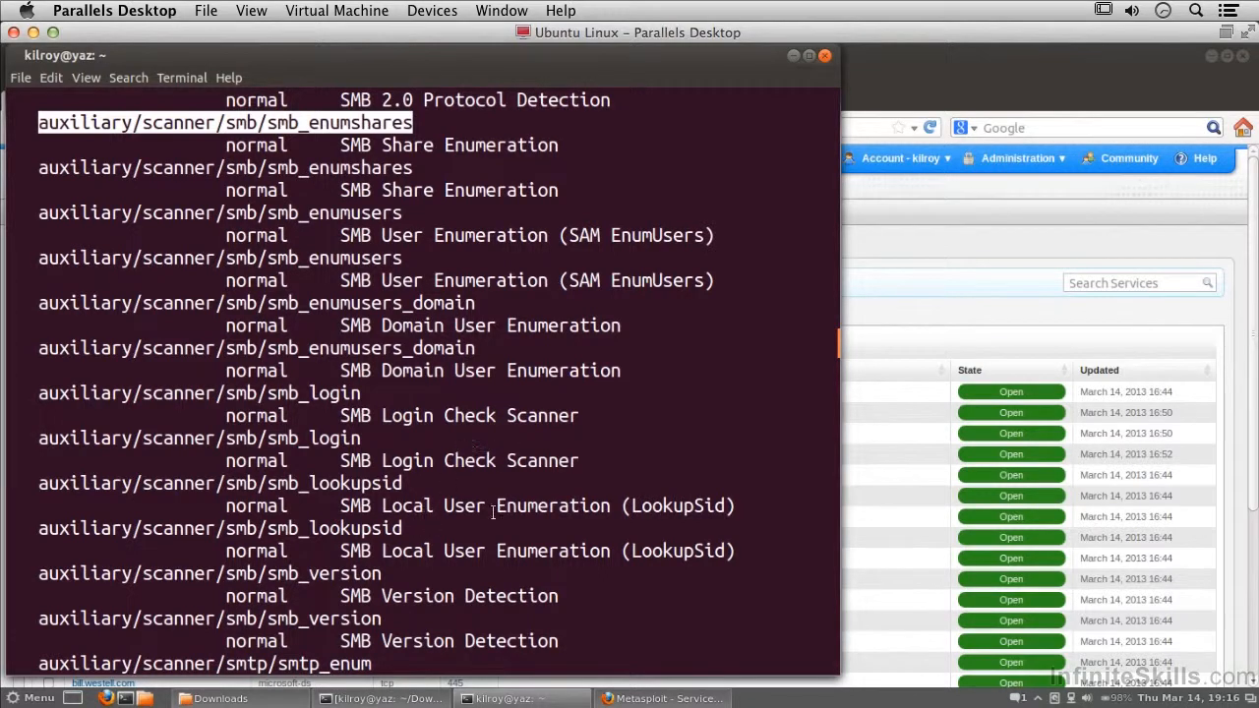
{"action": "mouse_move", "coordinate": [518, 512]}
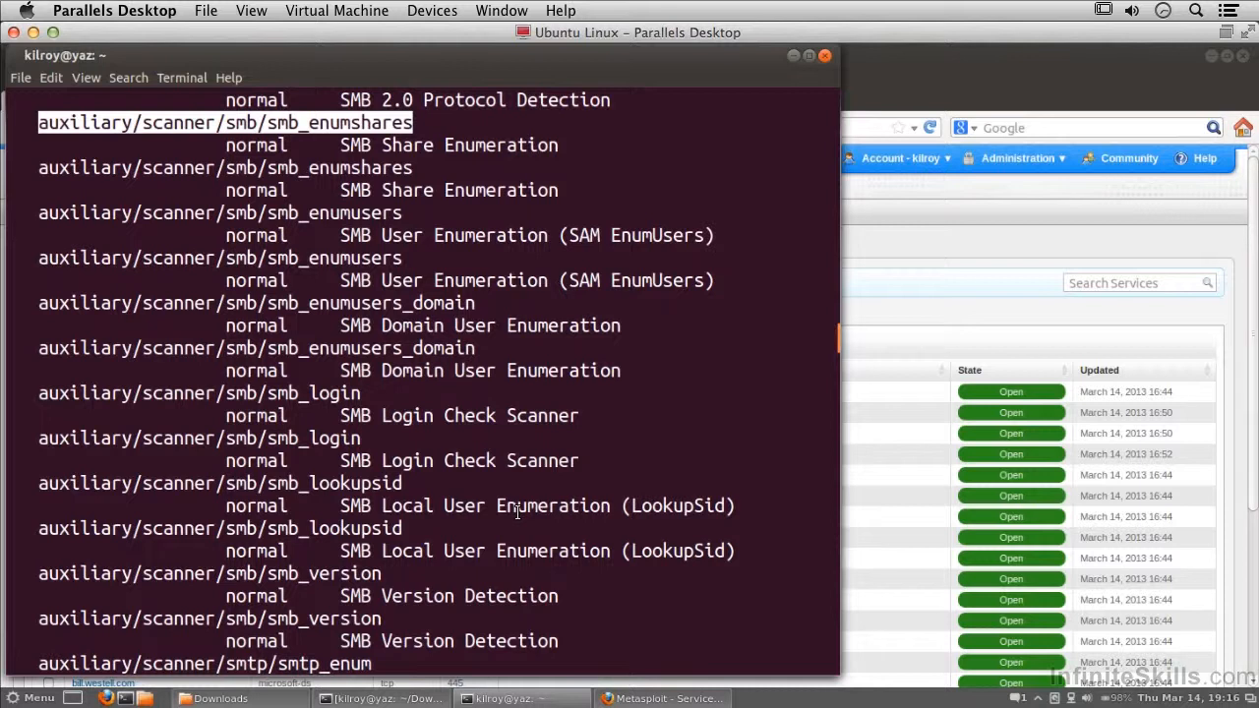
{"action": "scroll", "scroll_direction": "down", "scroll_amount": 3}
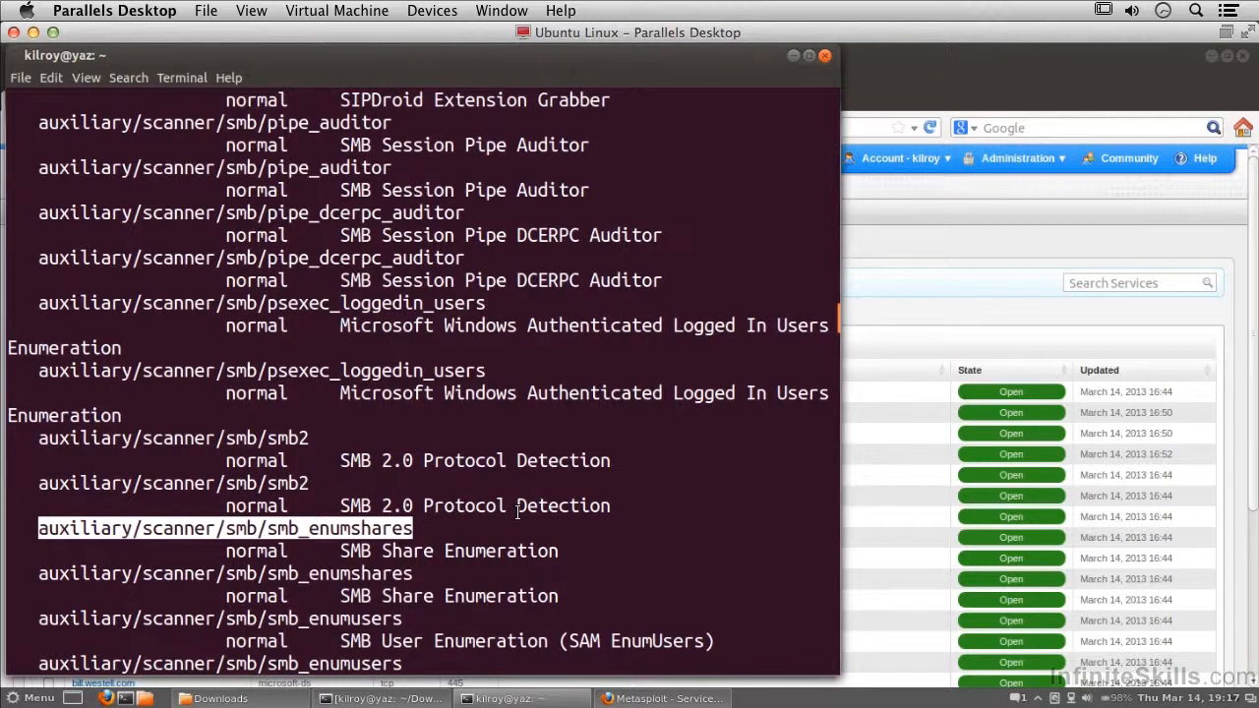
{"action": "mouse_move", "coordinate": [480, 303]}
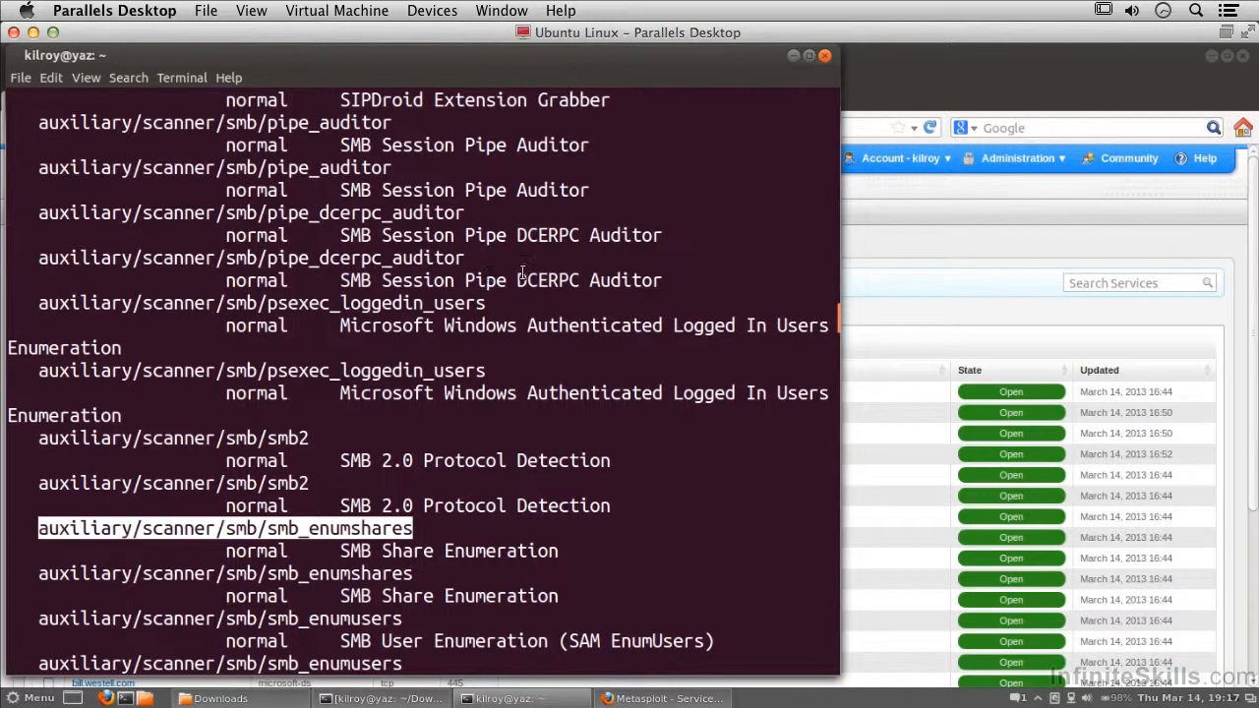
{"action": "mouse_move", "coordinate": [539, 283]}
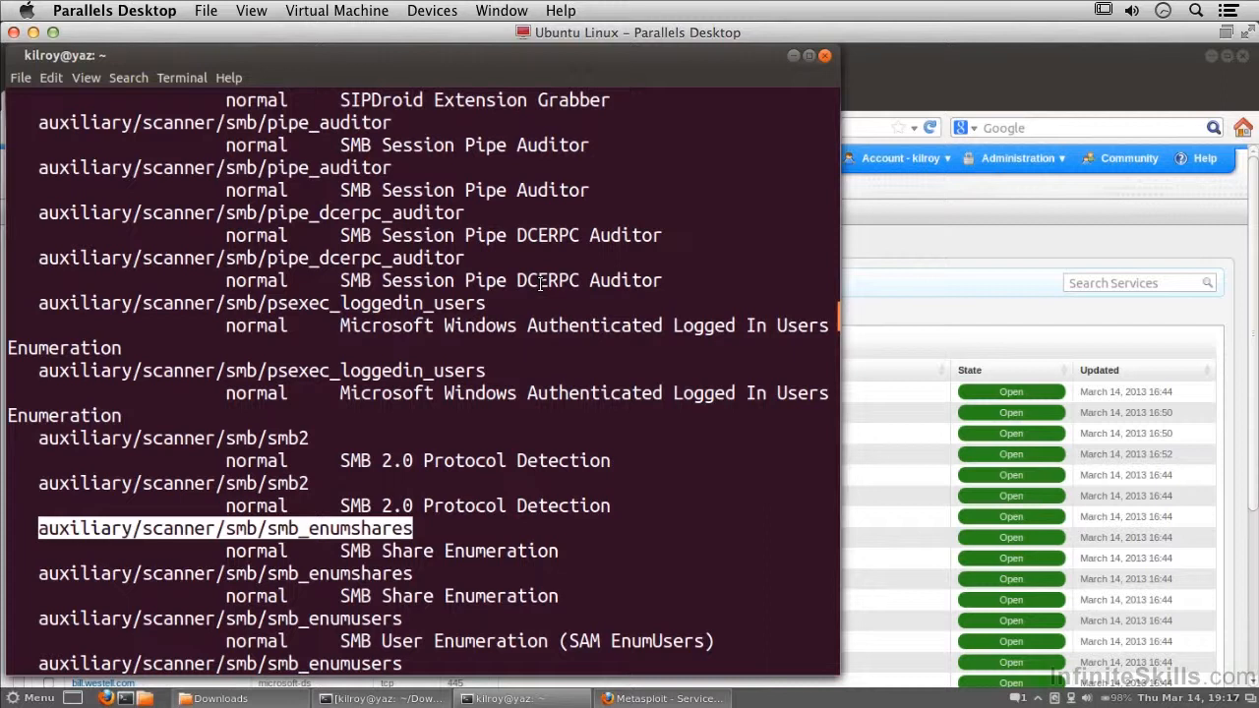
{"action": "scroll", "scroll_direction": "down", "scroll_amount": 3}
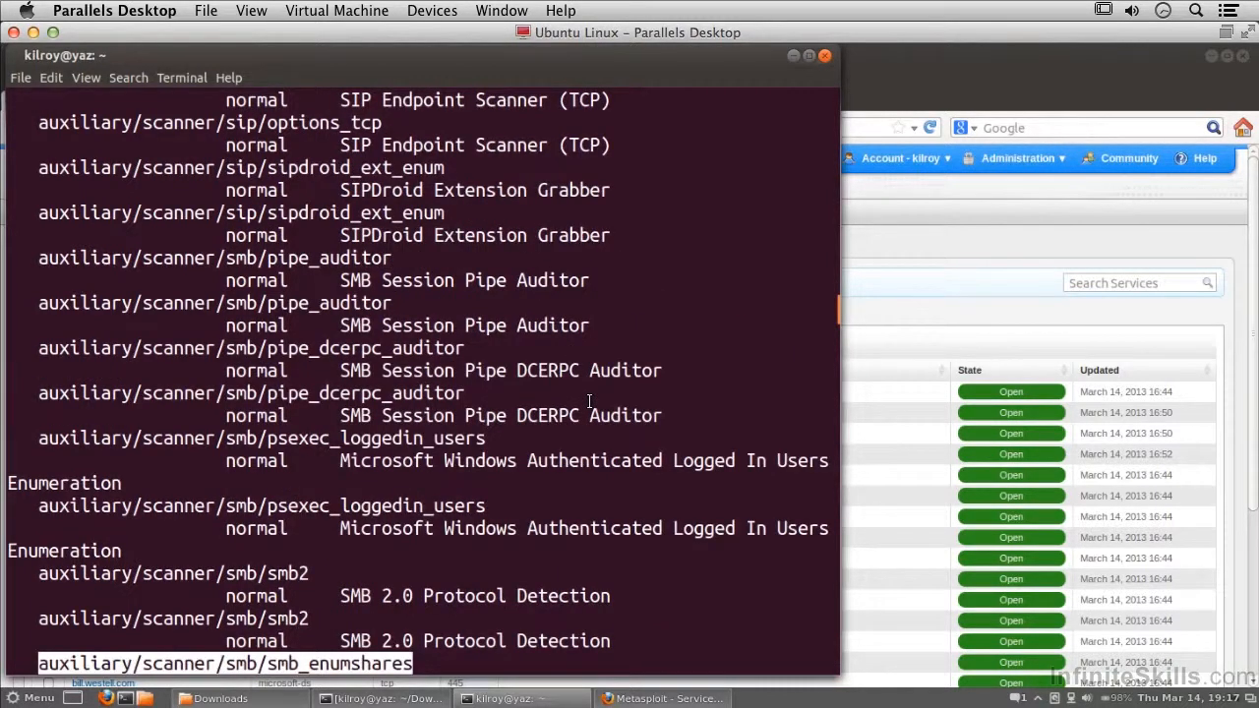
{"action": "scroll", "scroll_direction": "down", "scroll_amount": 3}
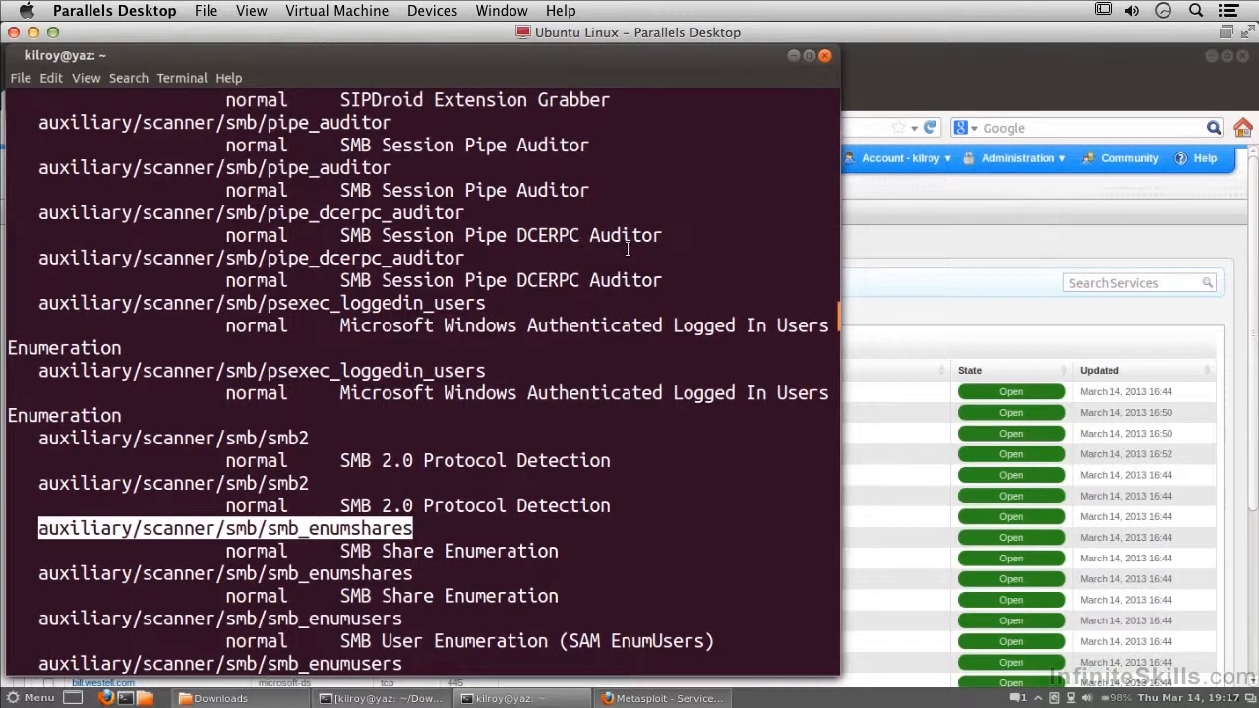
{"action": "mouse_move", "coordinate": [496, 234]}
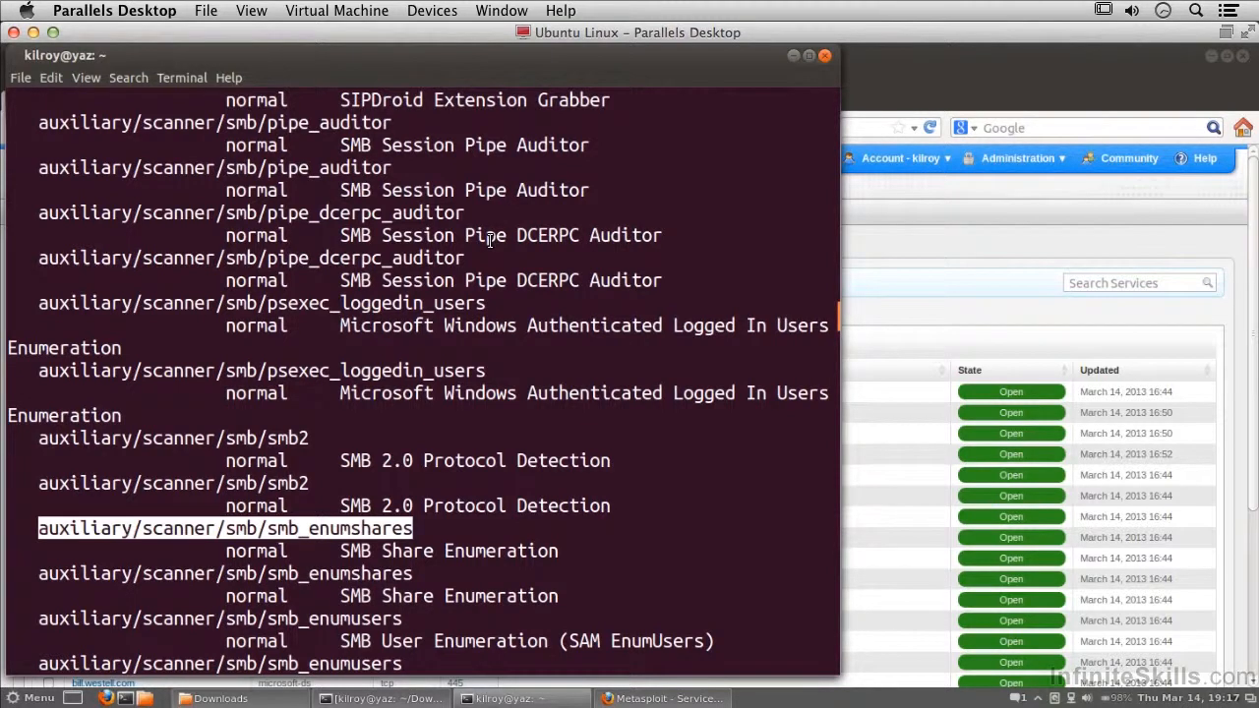
{"action": "mouse_move", "coordinate": [305, 213]}
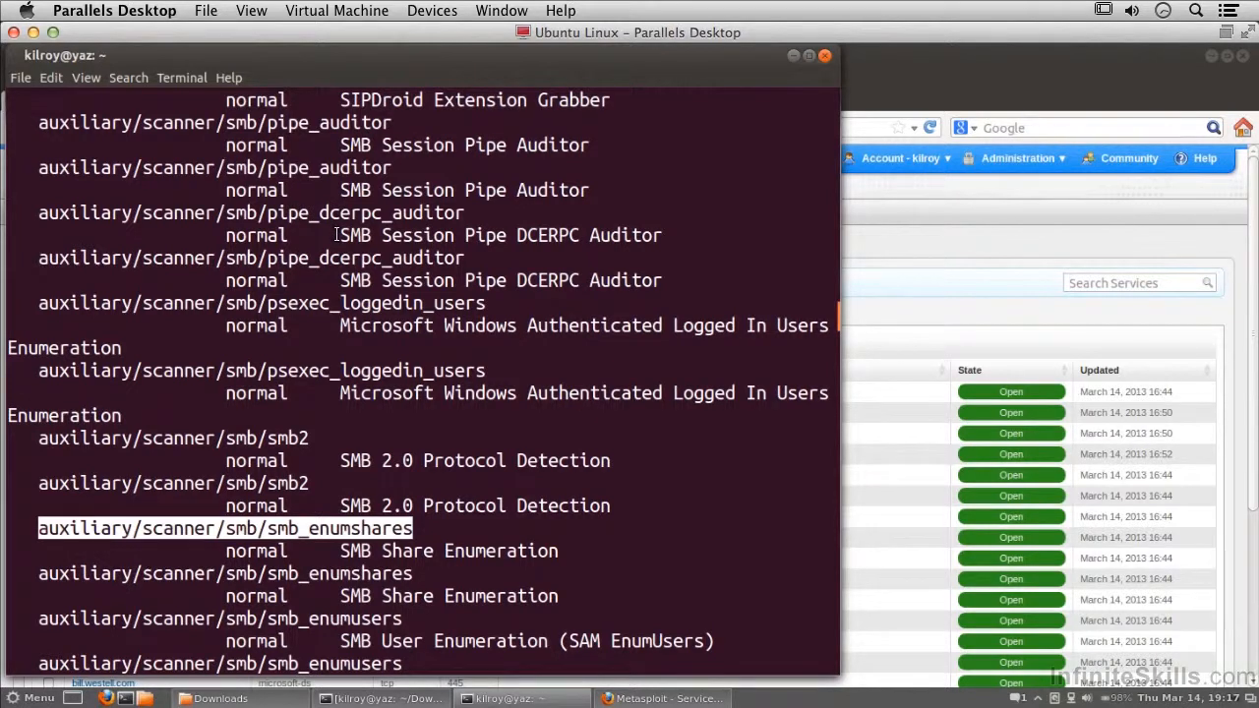
{"action": "scroll", "scroll_direction": "down", "scroll_amount": 3}
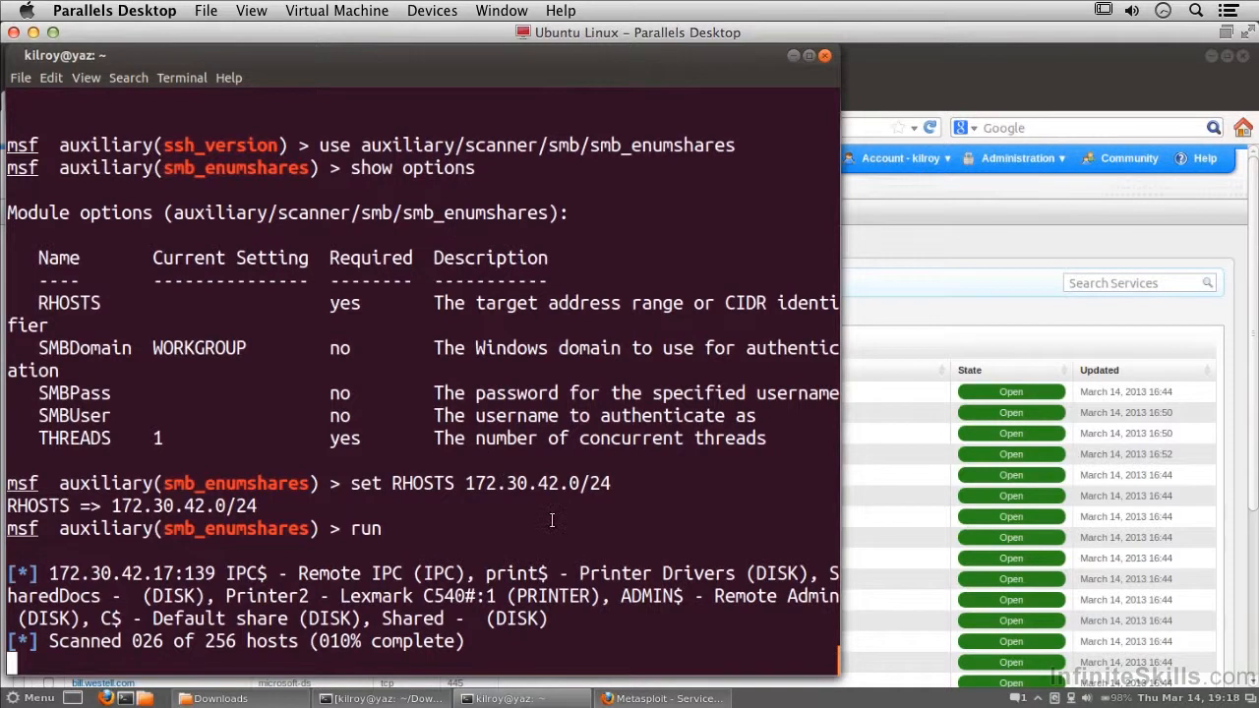
{"action": "mouse_move", "coordinate": [602, 559]}
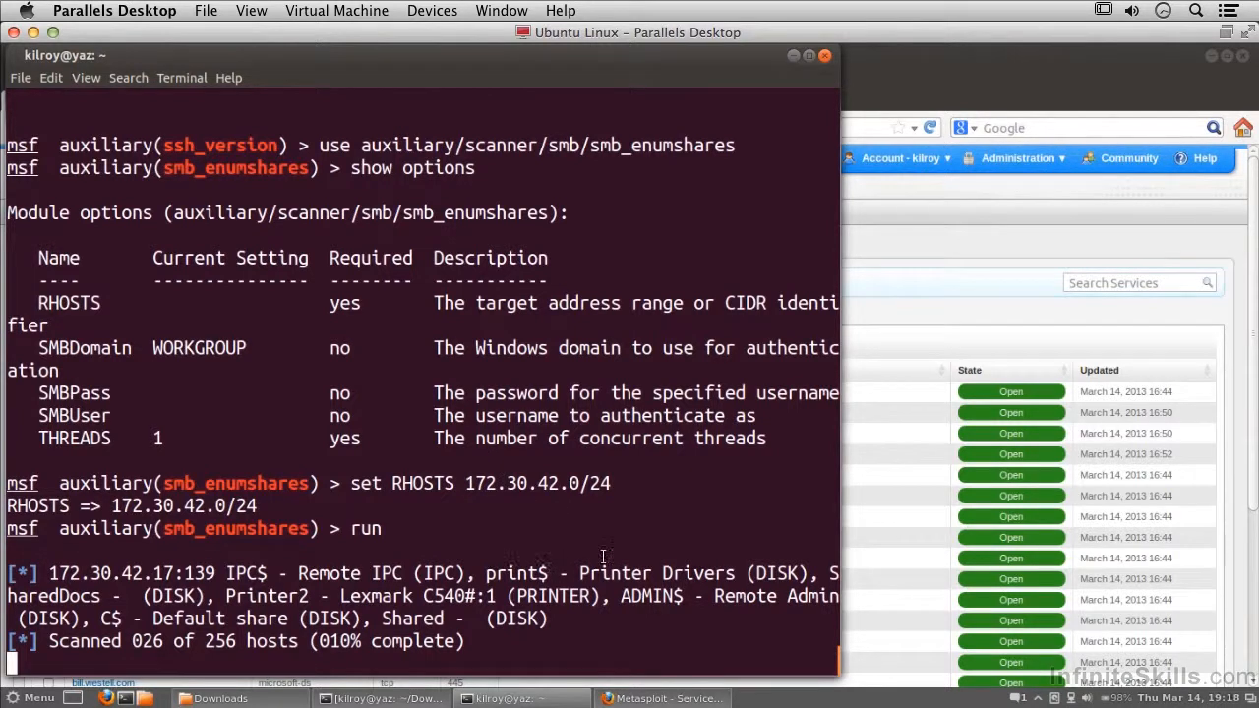
{"action": "mouse_move", "coordinate": [484, 543]}
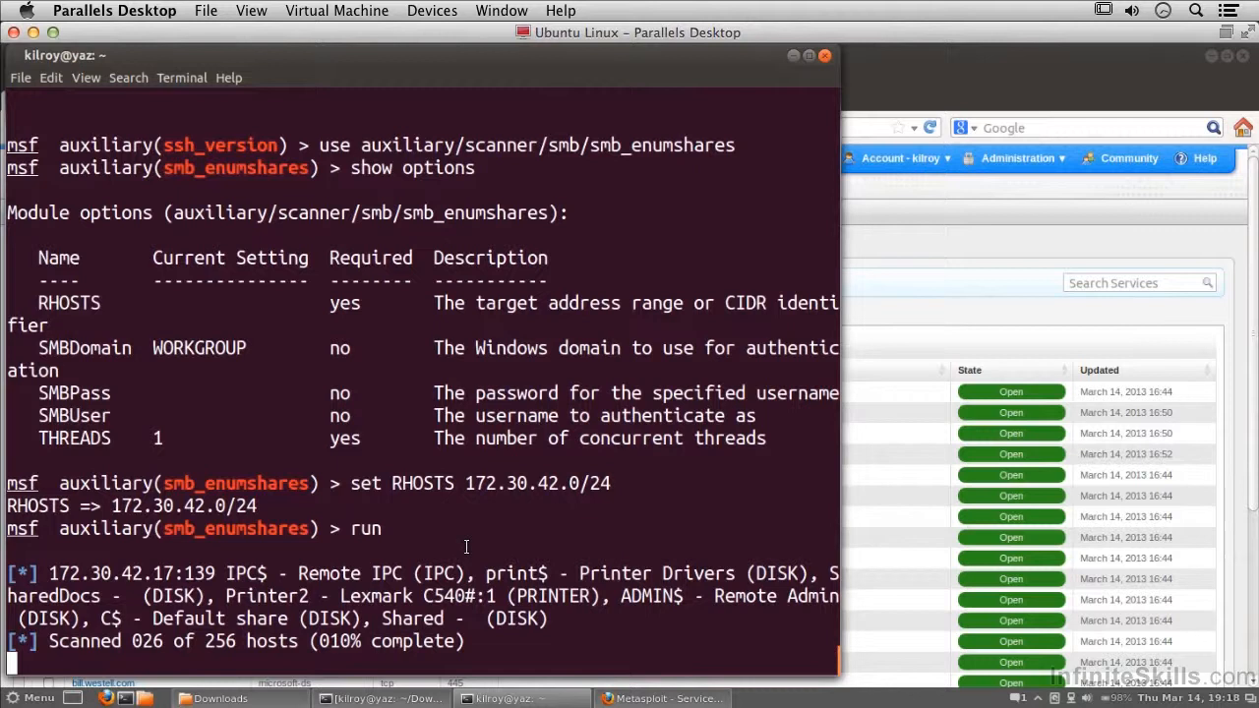
{"action": "mouse_move", "coordinate": [557, 575]}
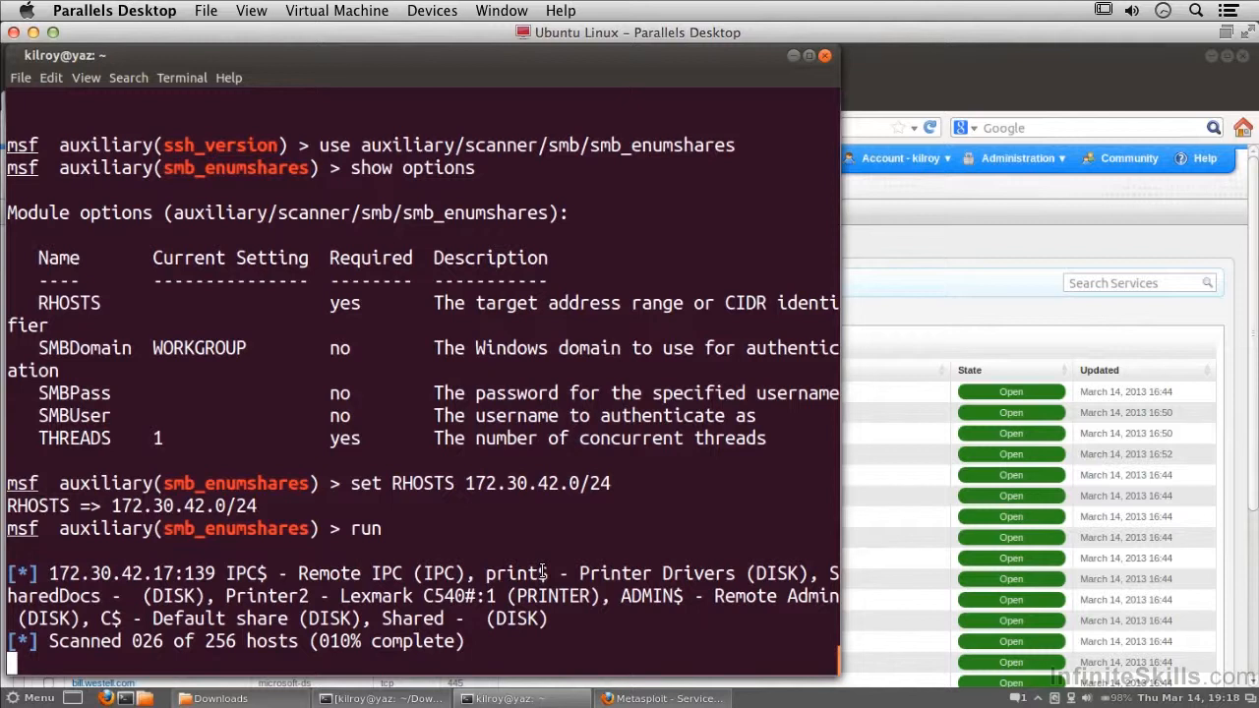
{"action": "mouse_move", "coordinate": [148, 580]}
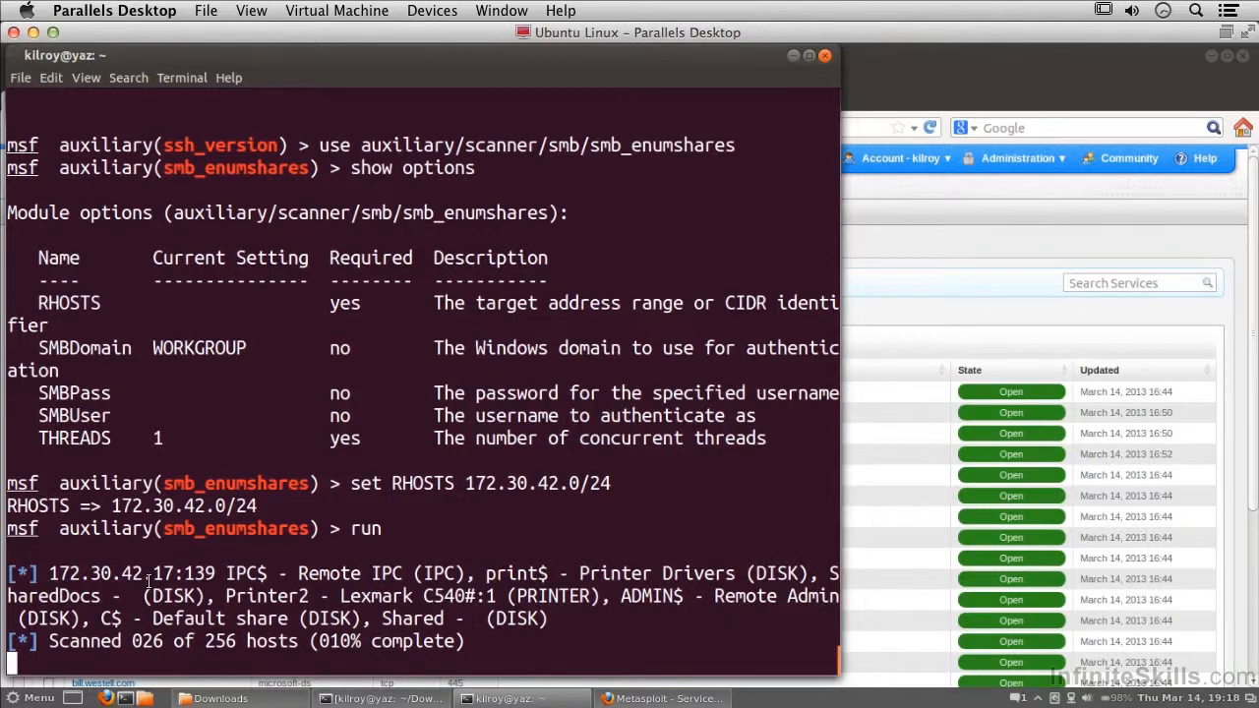
{"action": "mouse_move", "coordinate": [118, 620]}
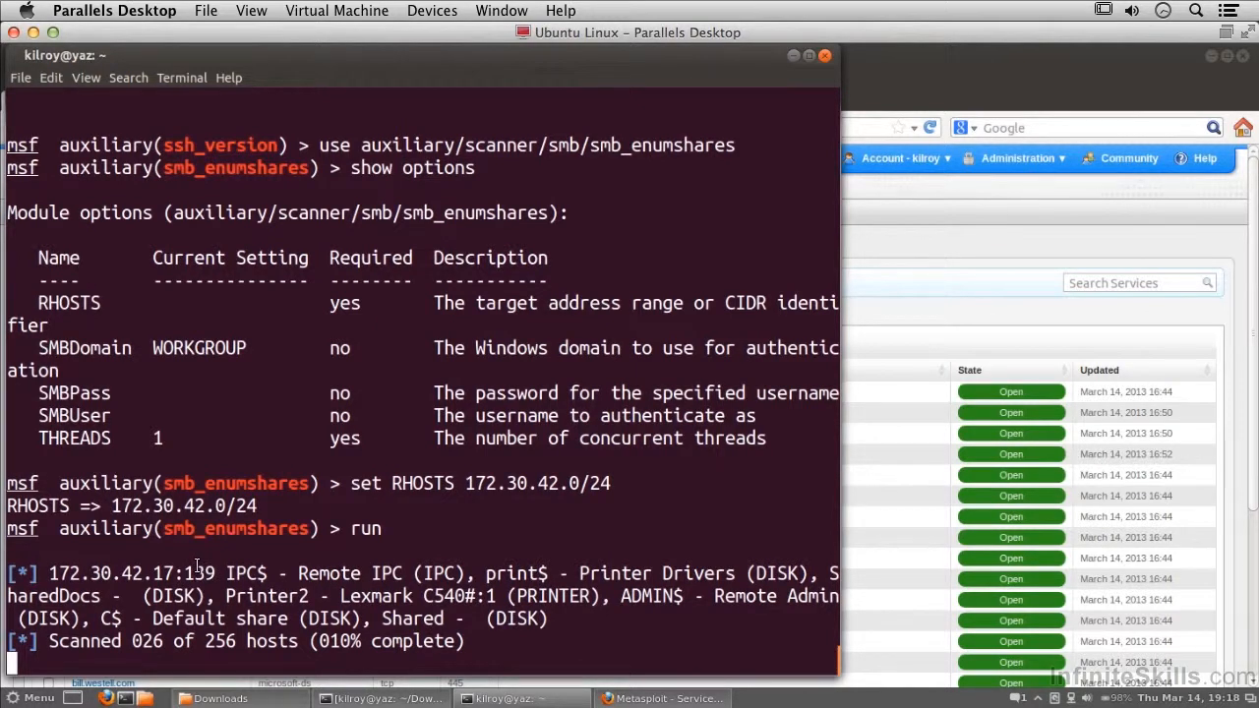
{"action": "mouse_move", "coordinate": [516, 530]}
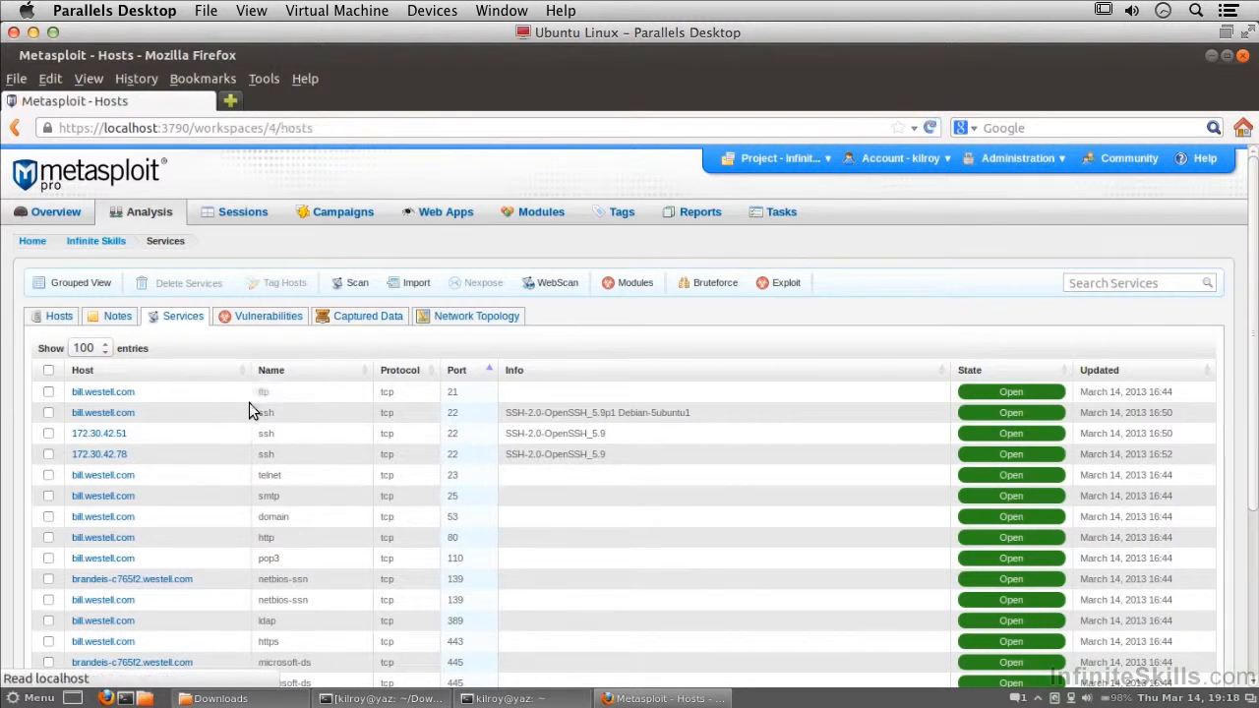
- Show the Hosts list where 172.30.42.17 appears as the Windows XP machine
{"action": "left_click", "coordinate": [59, 314]}
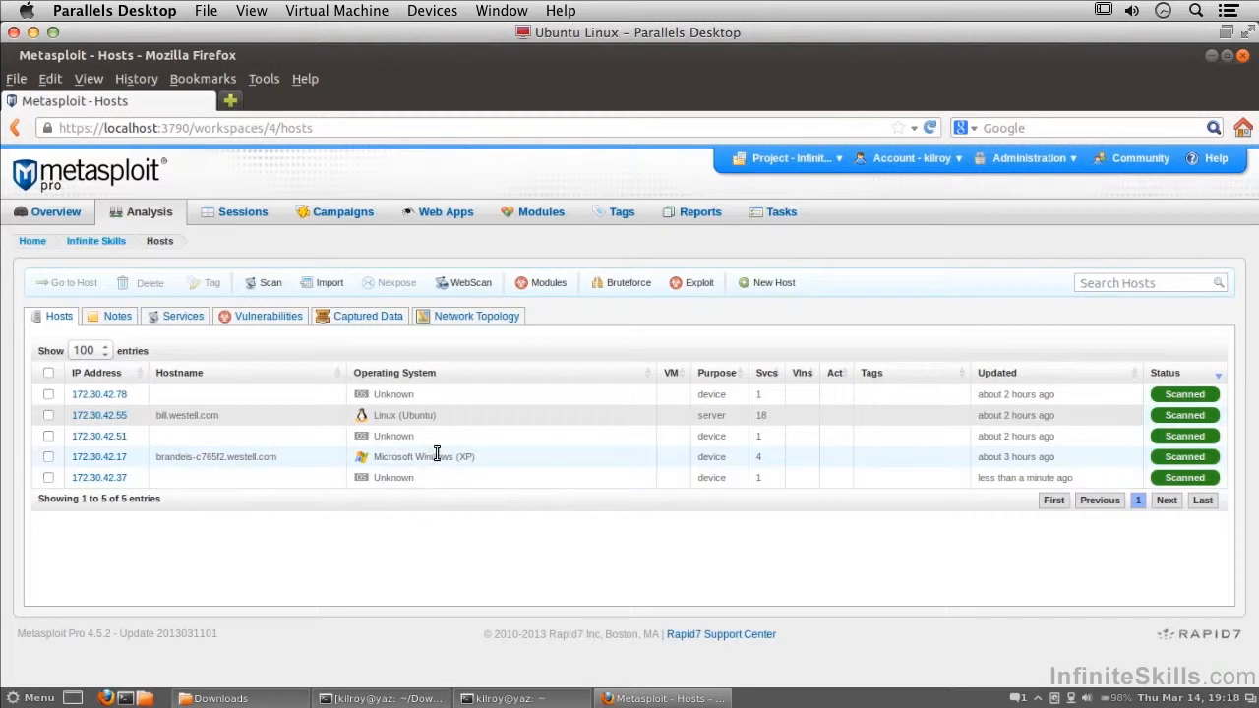
{"action": "mouse_move", "coordinate": [417, 457]}
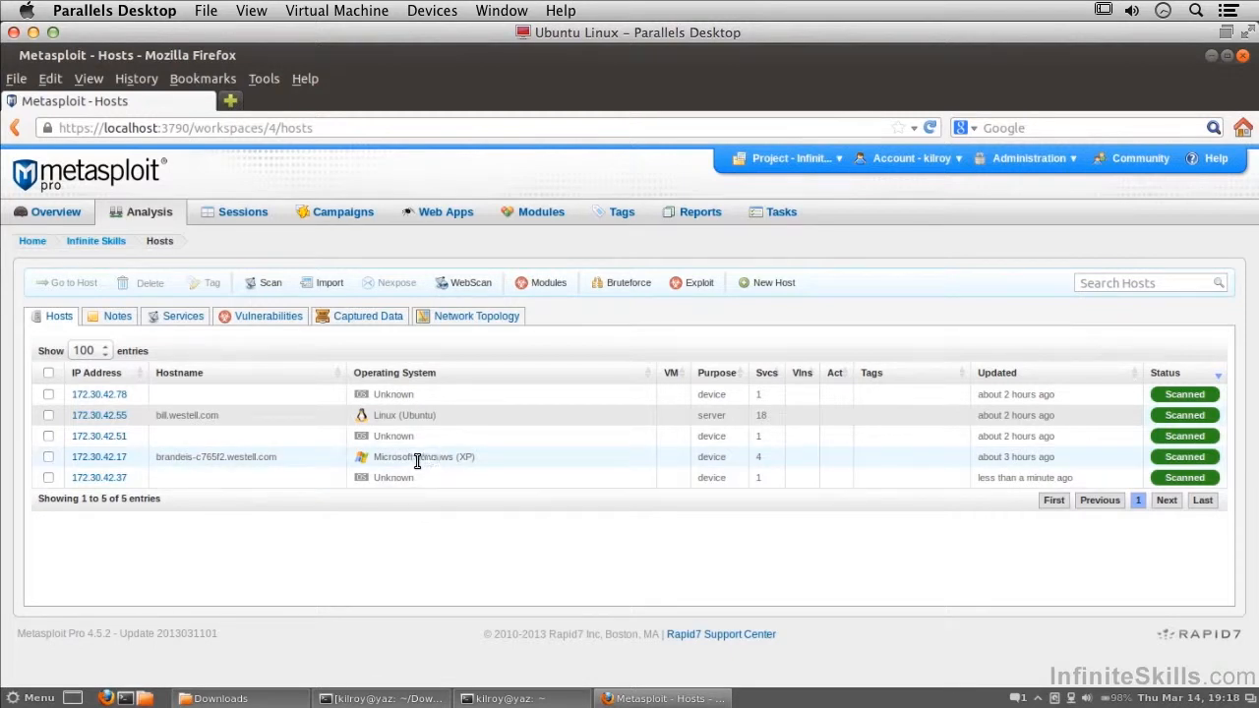
{"action": "mouse_move", "coordinate": [421, 464]}
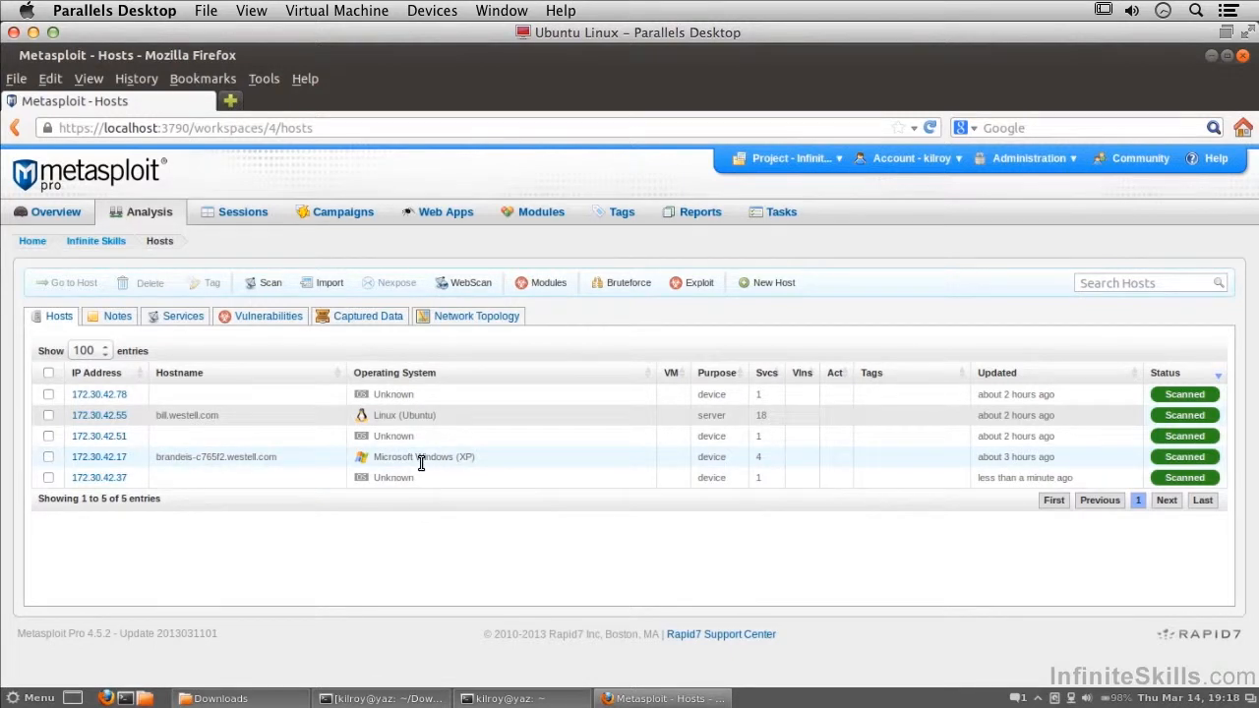
{"action": "mouse_move", "coordinate": [175, 322]}
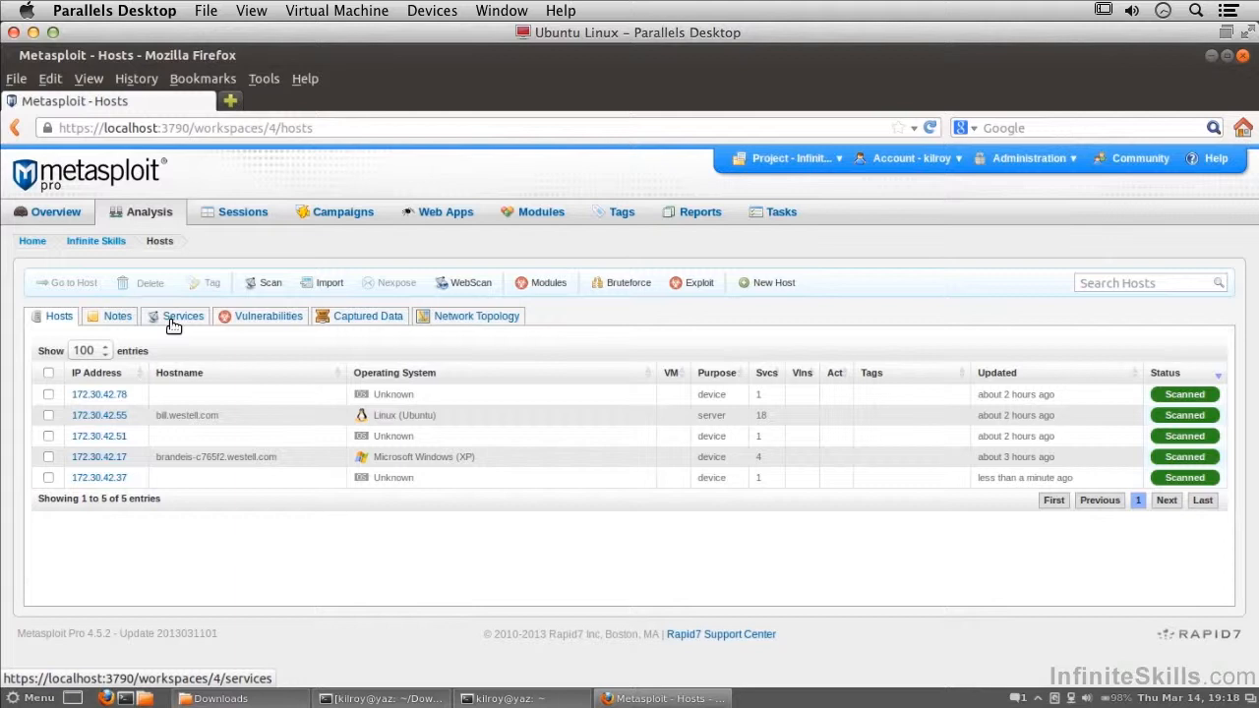
{"action": "mouse_move", "coordinate": [167, 351]}
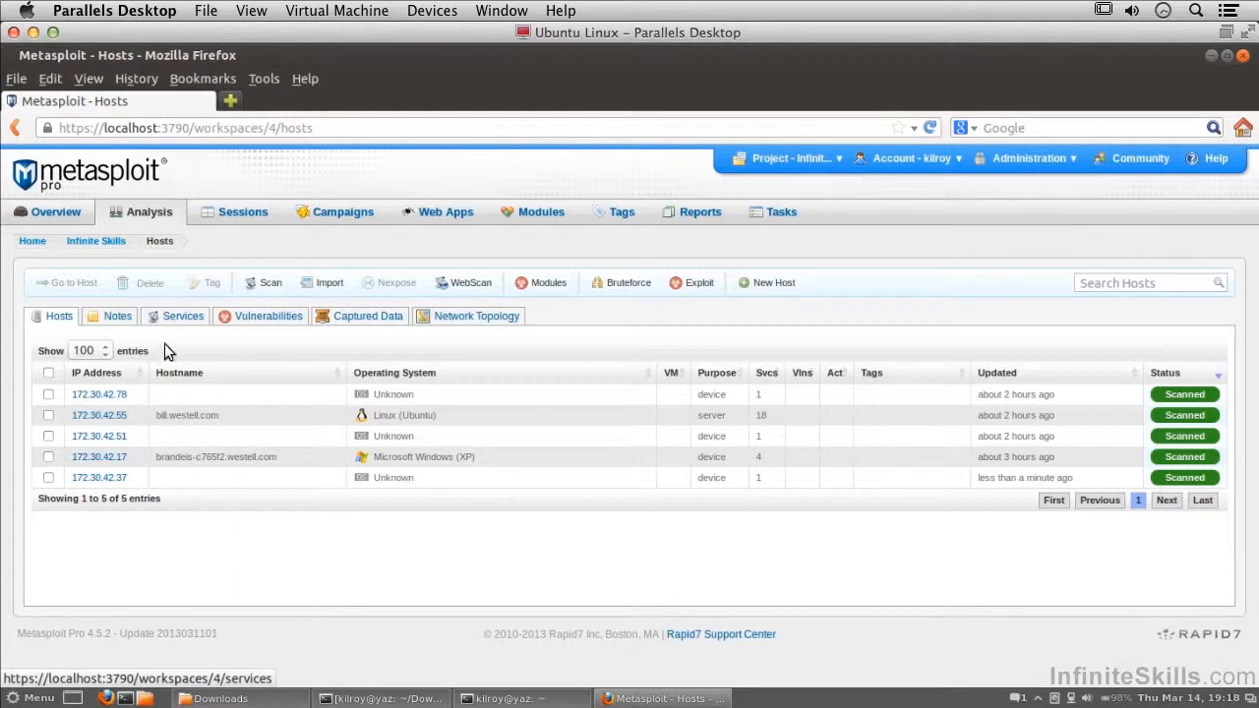
{"action": "mouse_move", "coordinate": [531, 693]}
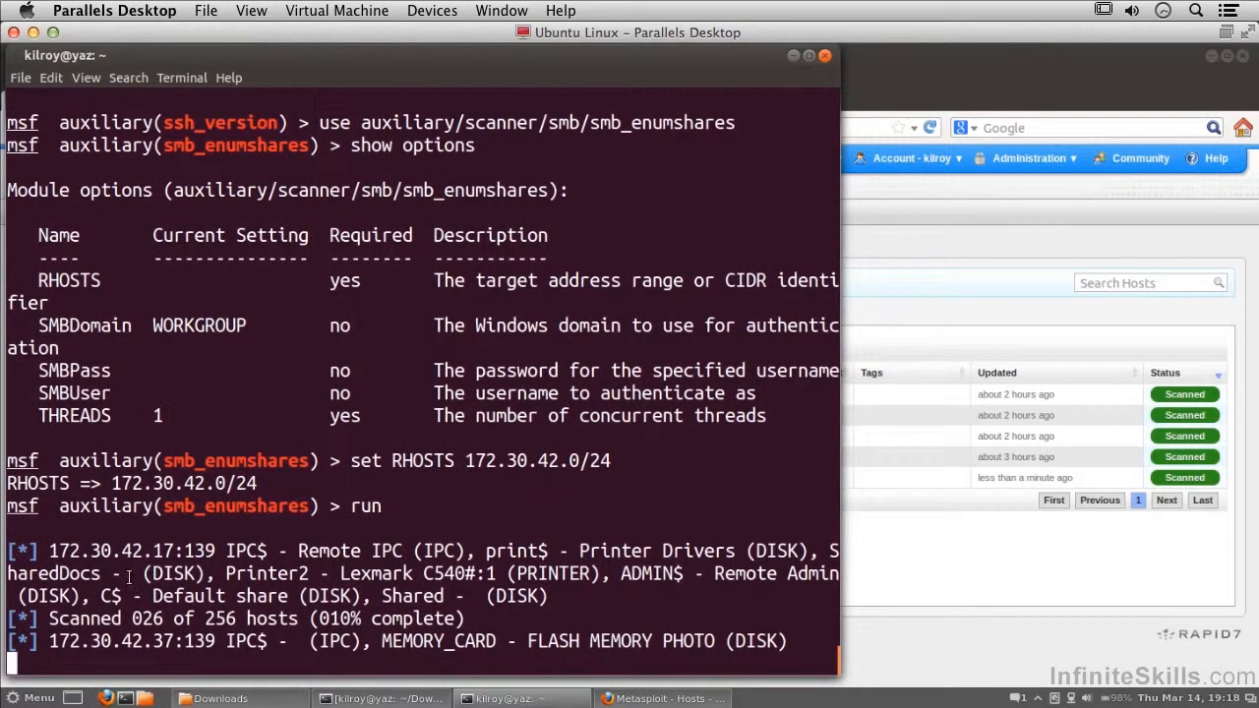
{"action": "mouse_move", "coordinate": [102, 590]}
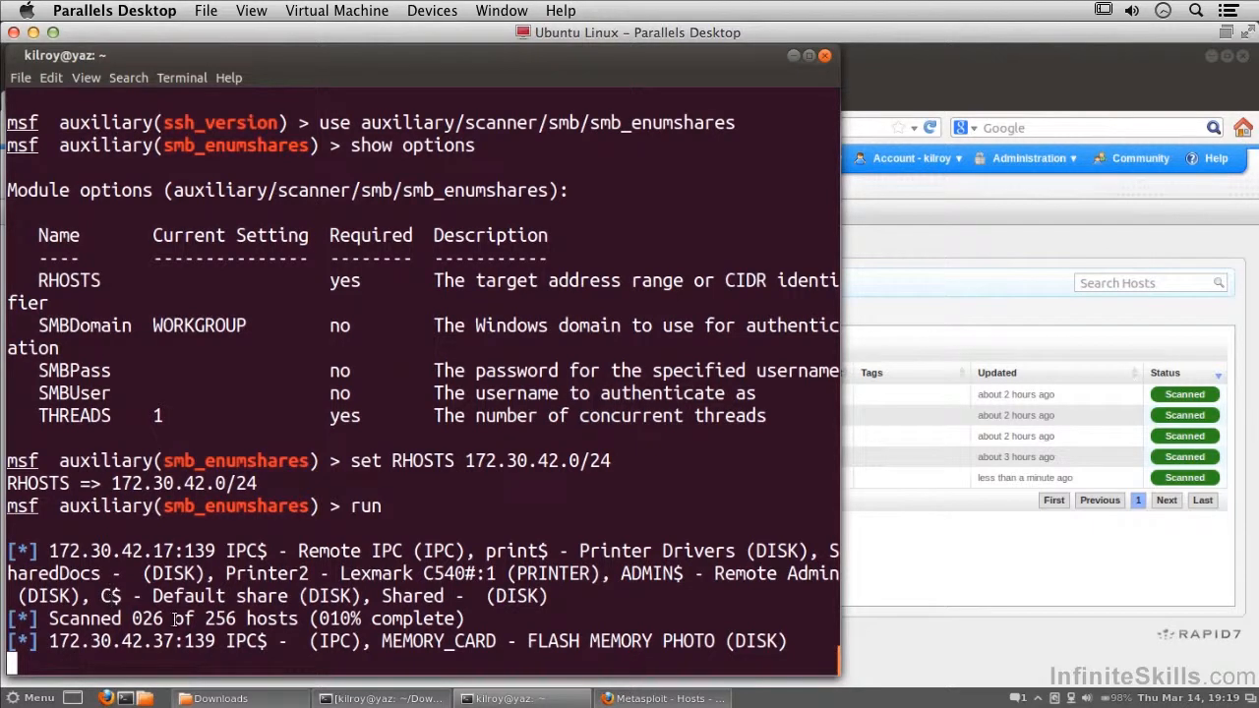
{"action": "mouse_move", "coordinate": [185, 596]}
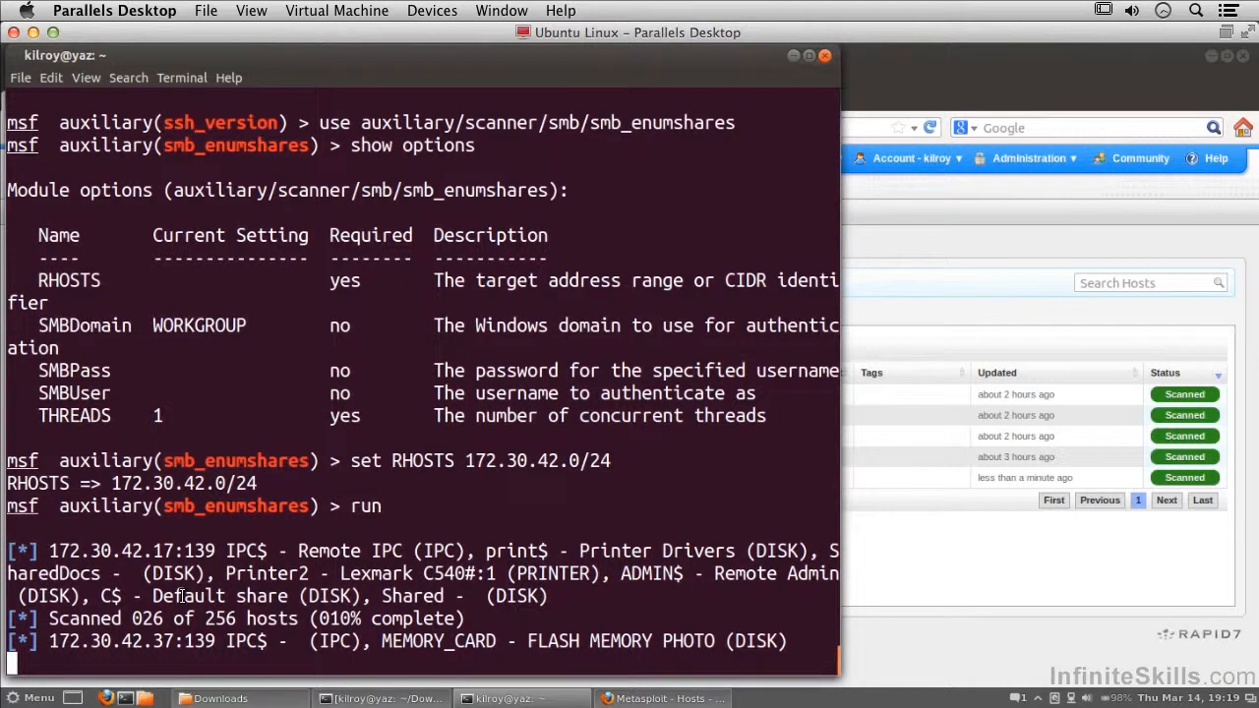
{"action": "mouse_move", "coordinate": [502, 584]}
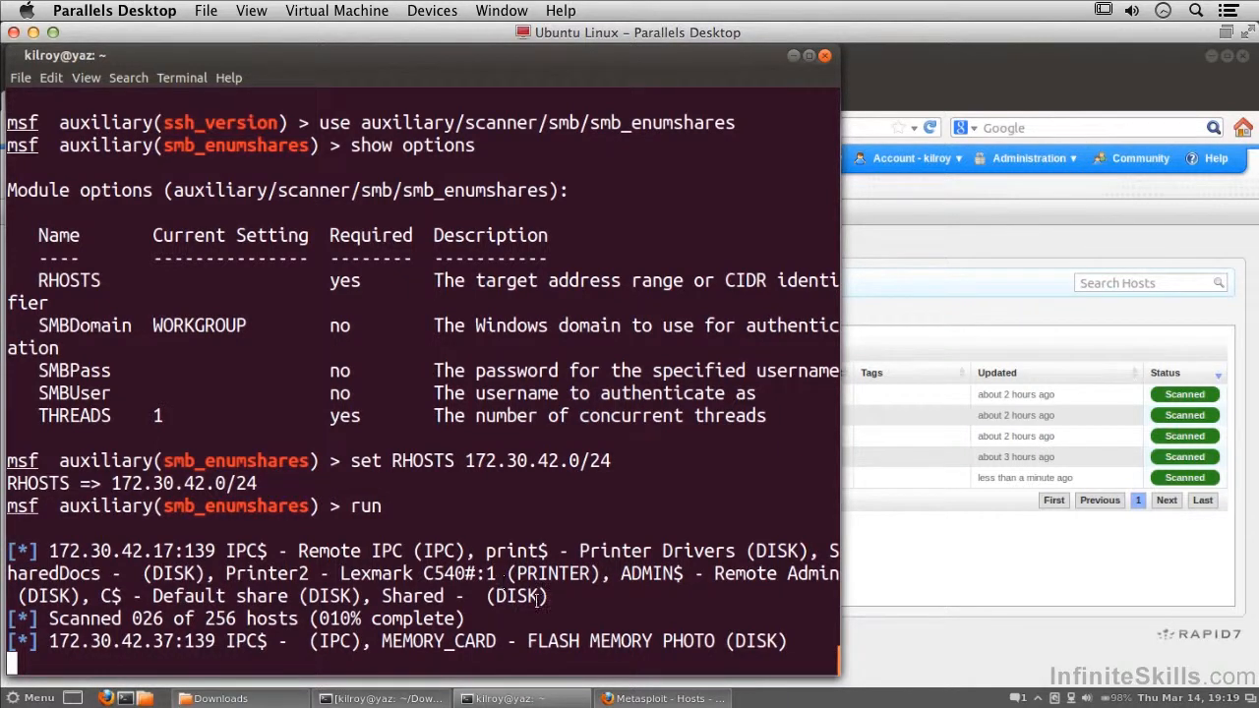
{"action": "mouse_move", "coordinate": [686, 575]}
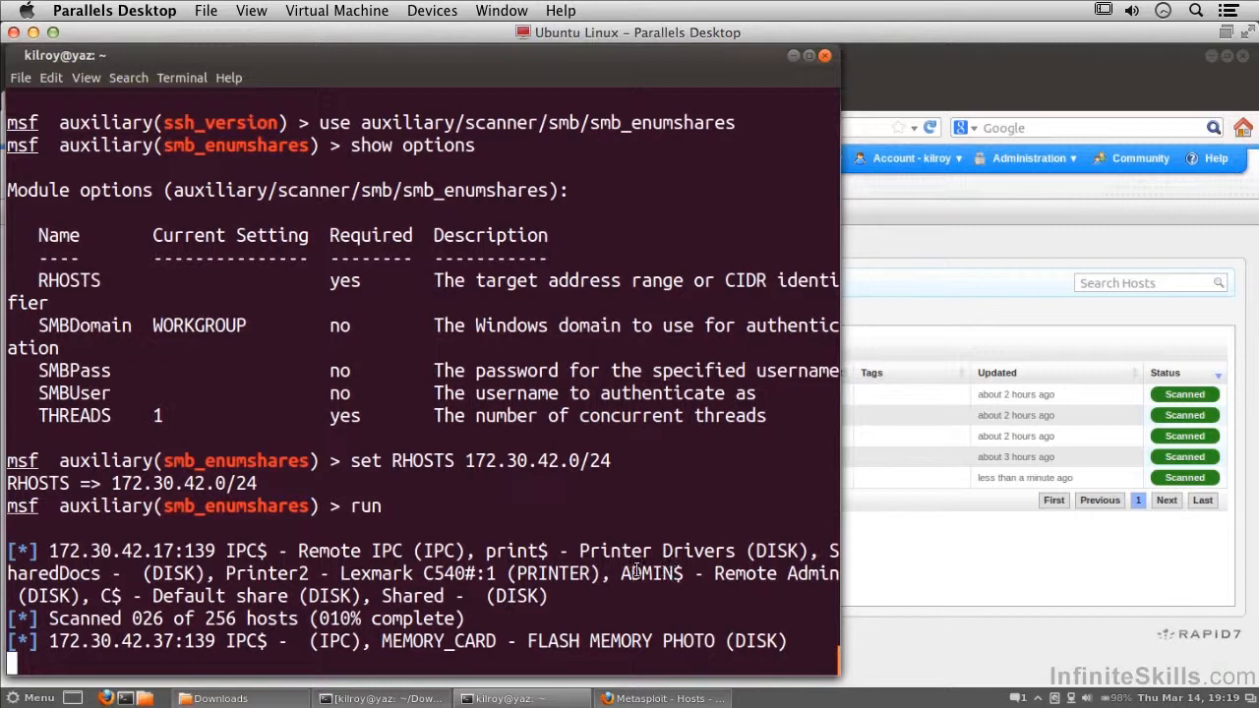
{"action": "mouse_move", "coordinate": [541, 551]}
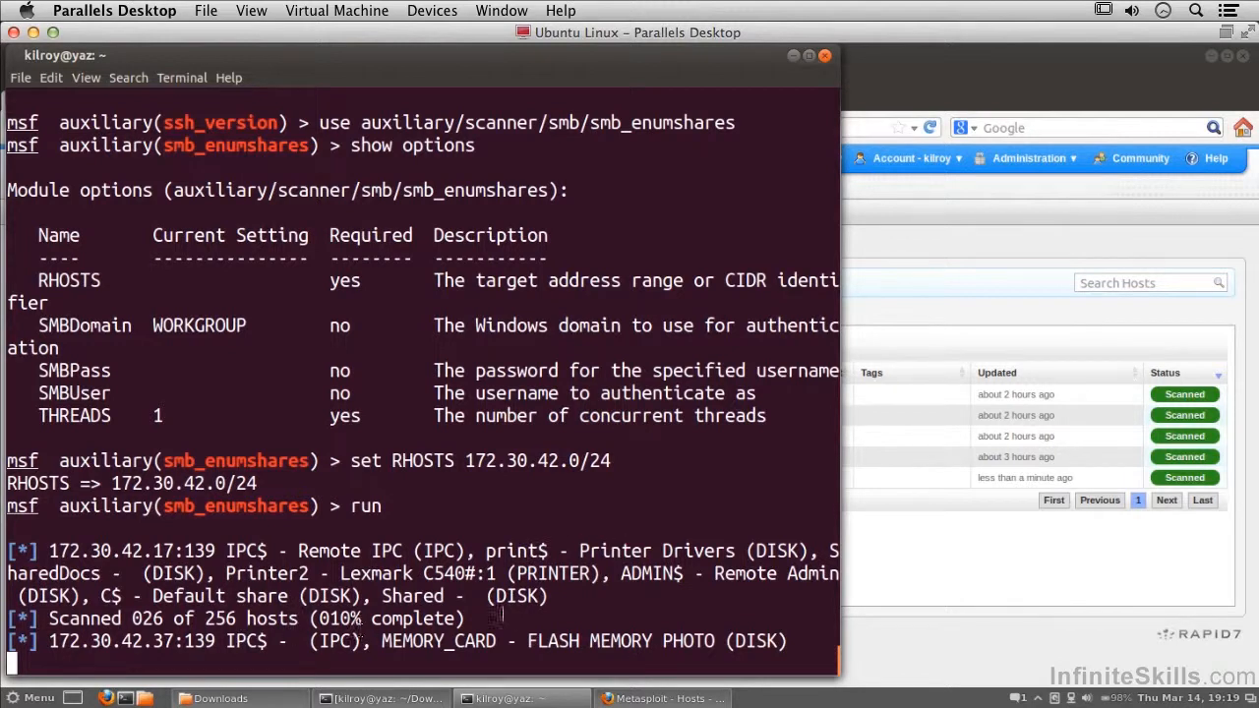
{"action": "mouse_move", "coordinate": [559, 563]}
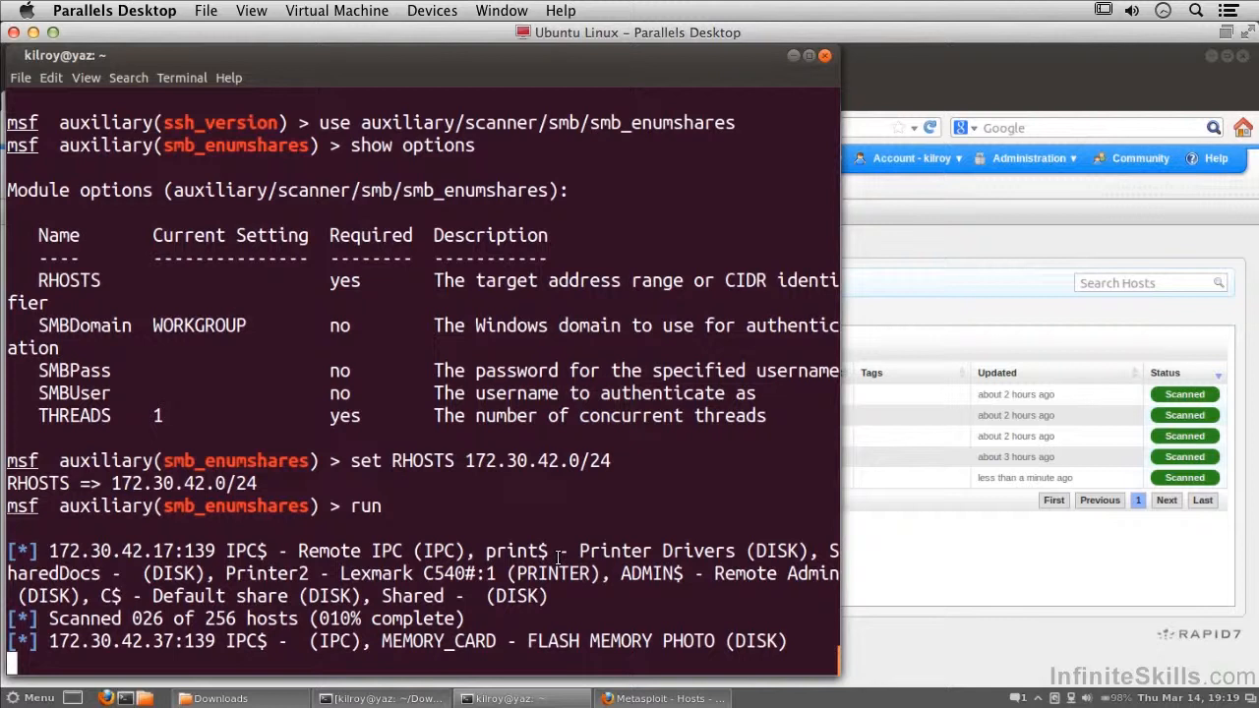
{"action": "mouse_move", "coordinate": [532, 535]}
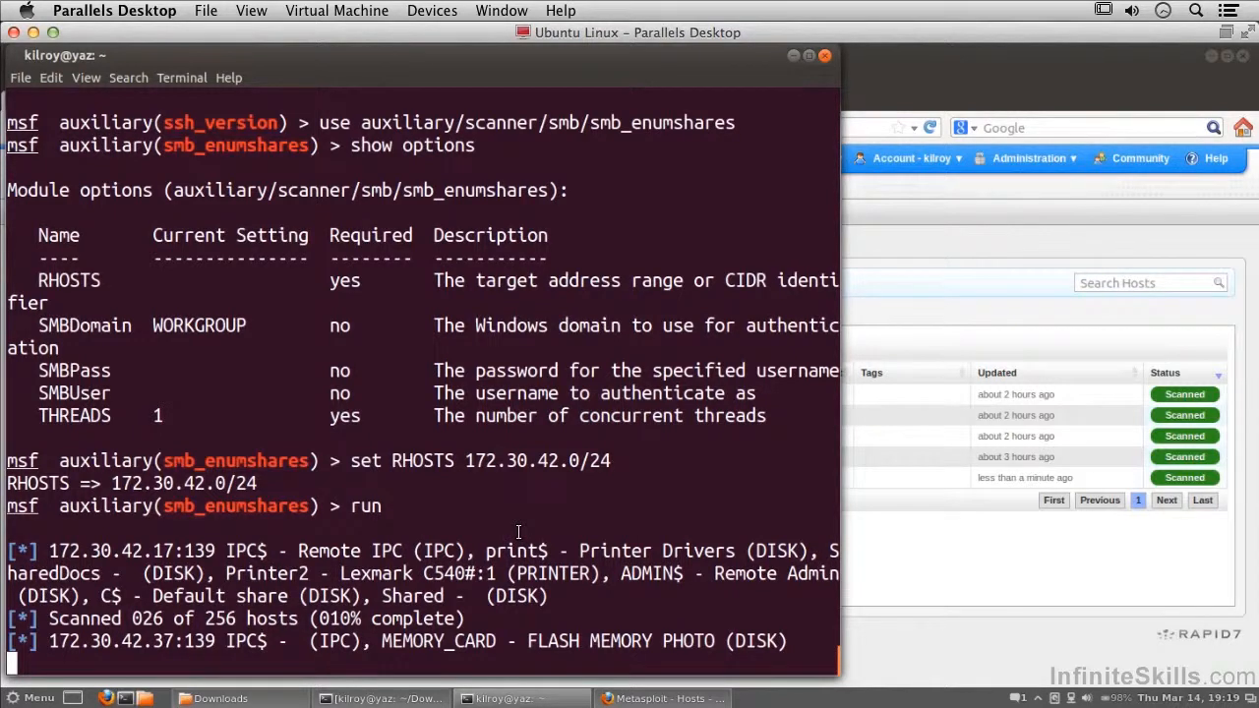
{"action": "mouse_move", "coordinate": [527, 610]}
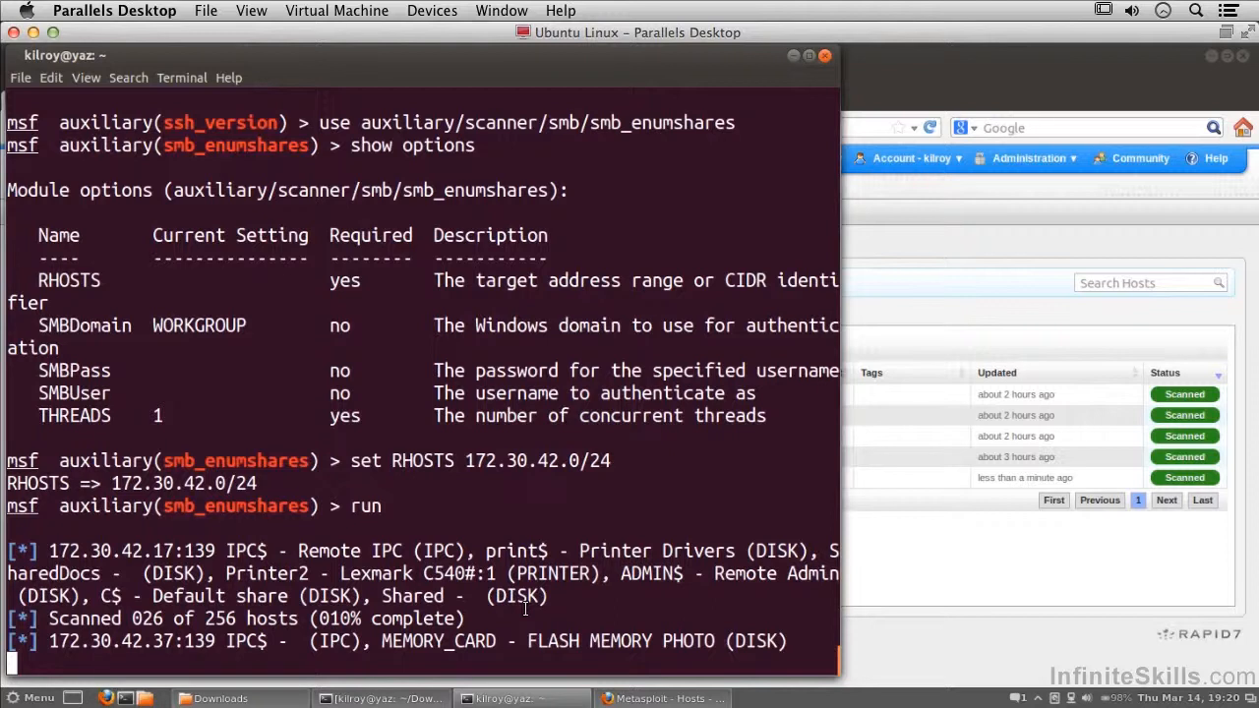
{"action": "mouse_move", "coordinate": [649, 441]}
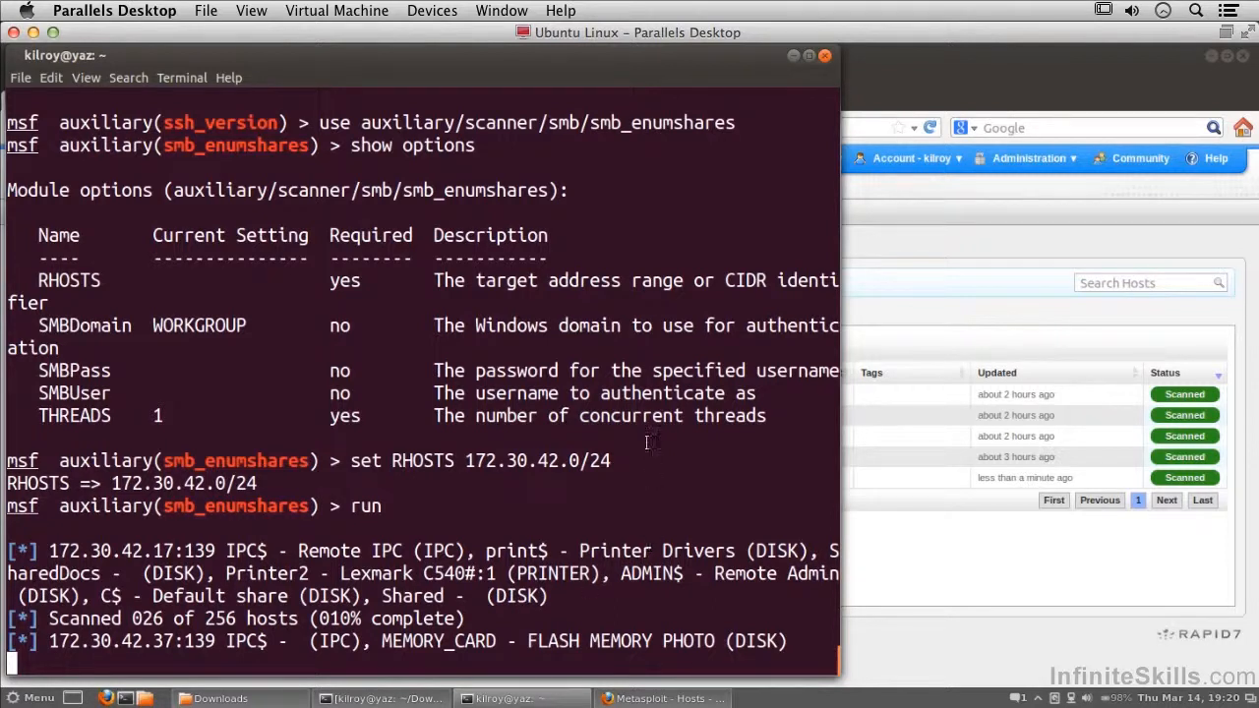